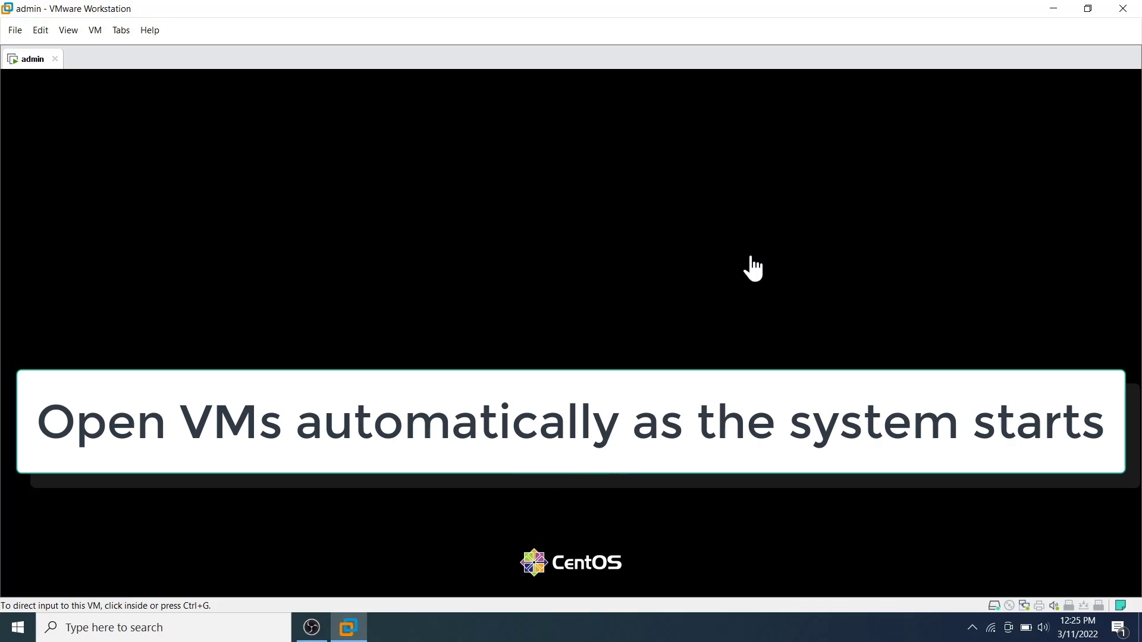
mouse_move(1030, 550)
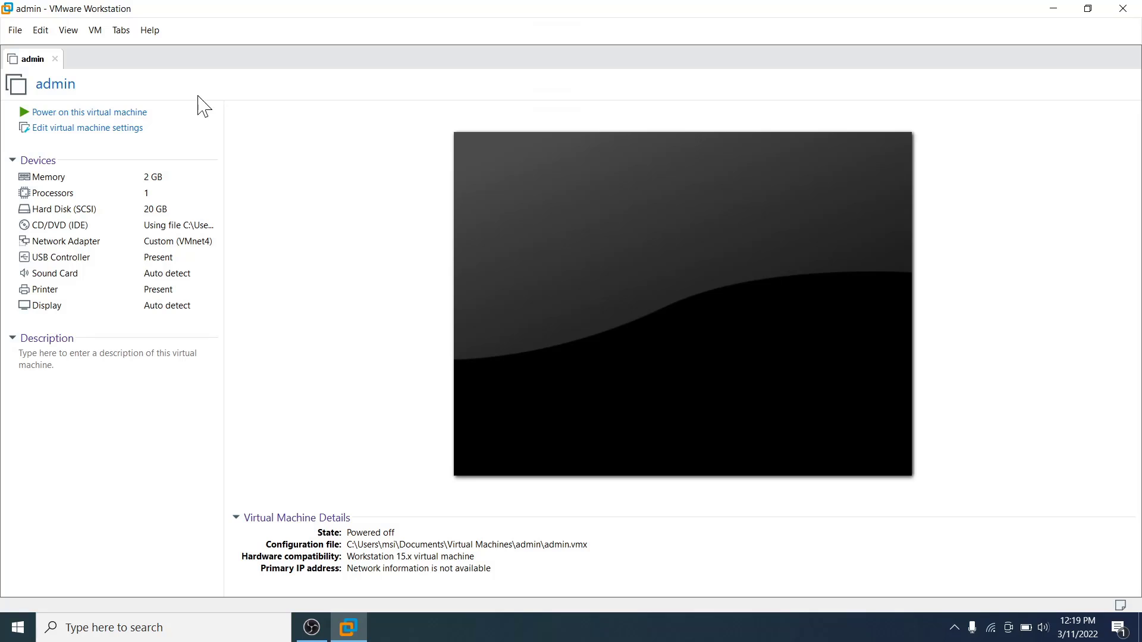
mouse_move(87, 112)
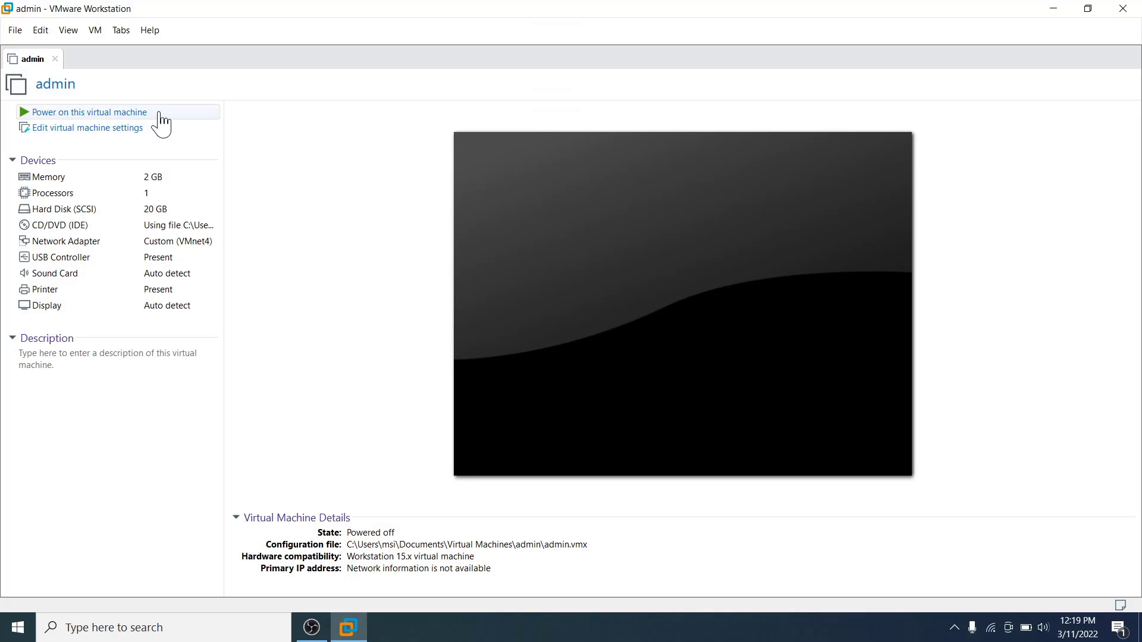
mouse_move(257, 336)
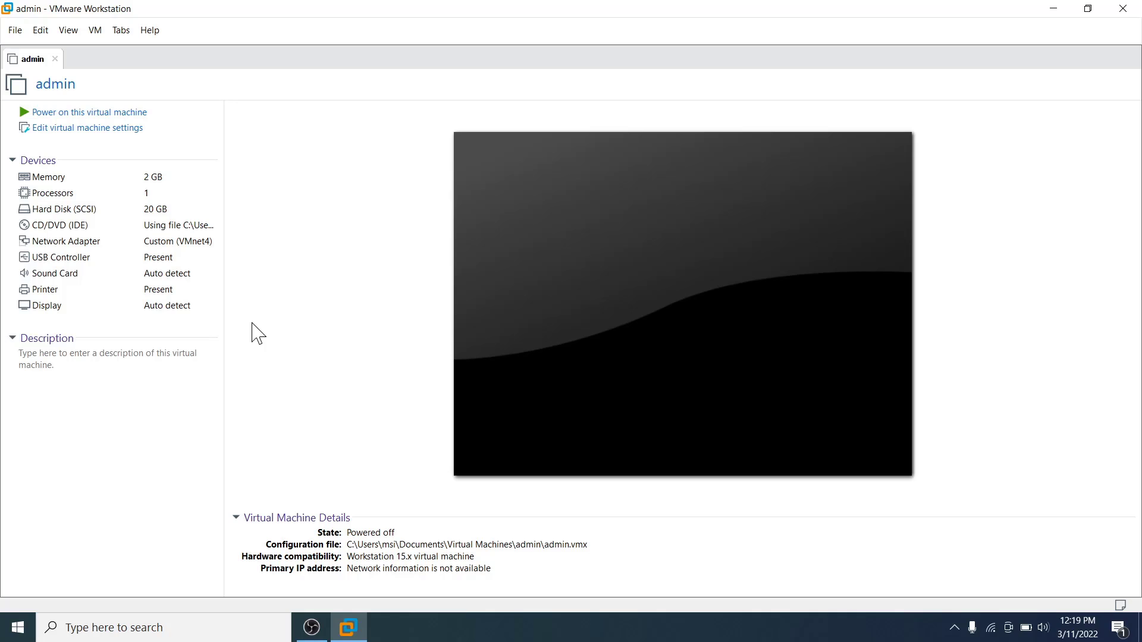
mouse_move(1069, 38)
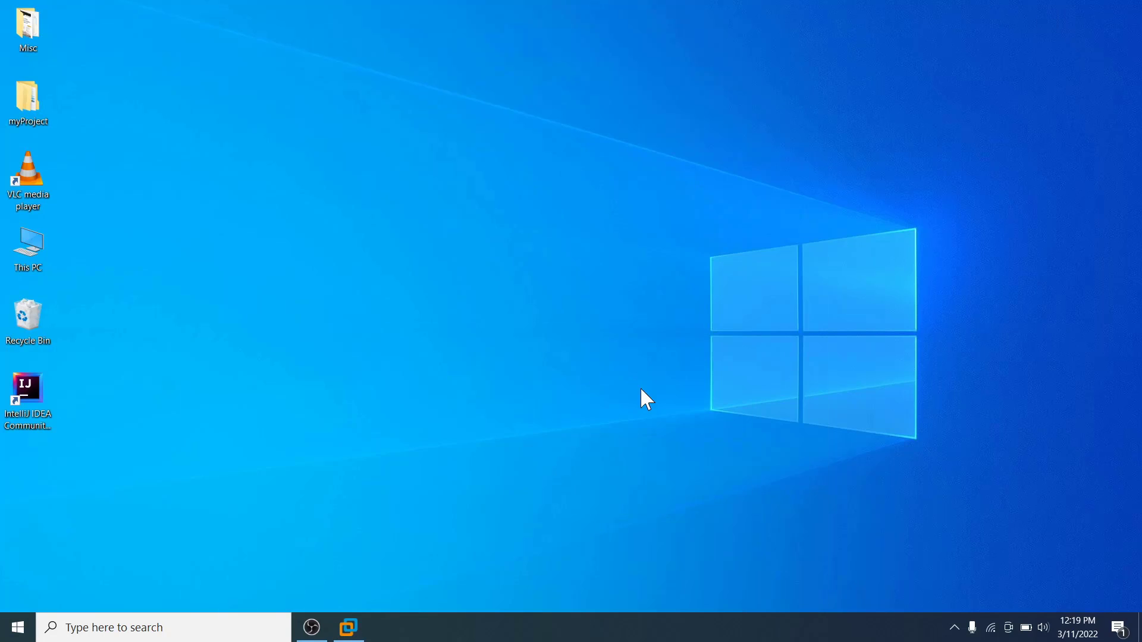
mouse_move(412, 336)
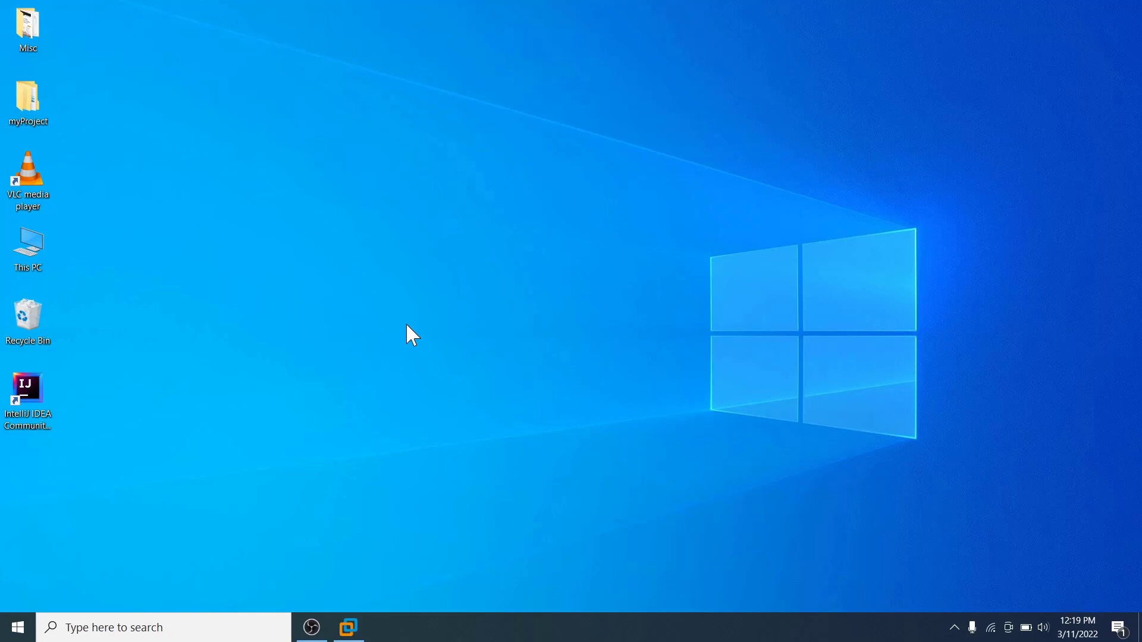
- Launch Notepad from the Run dialog with a blank untitled document
text(notep)
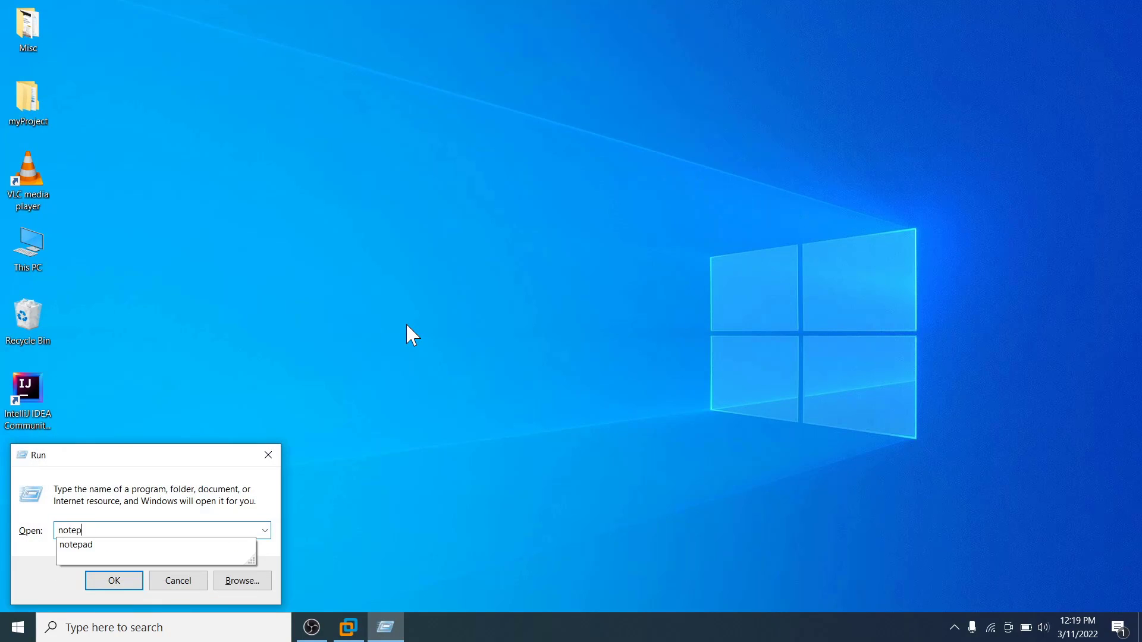
click(113, 581)
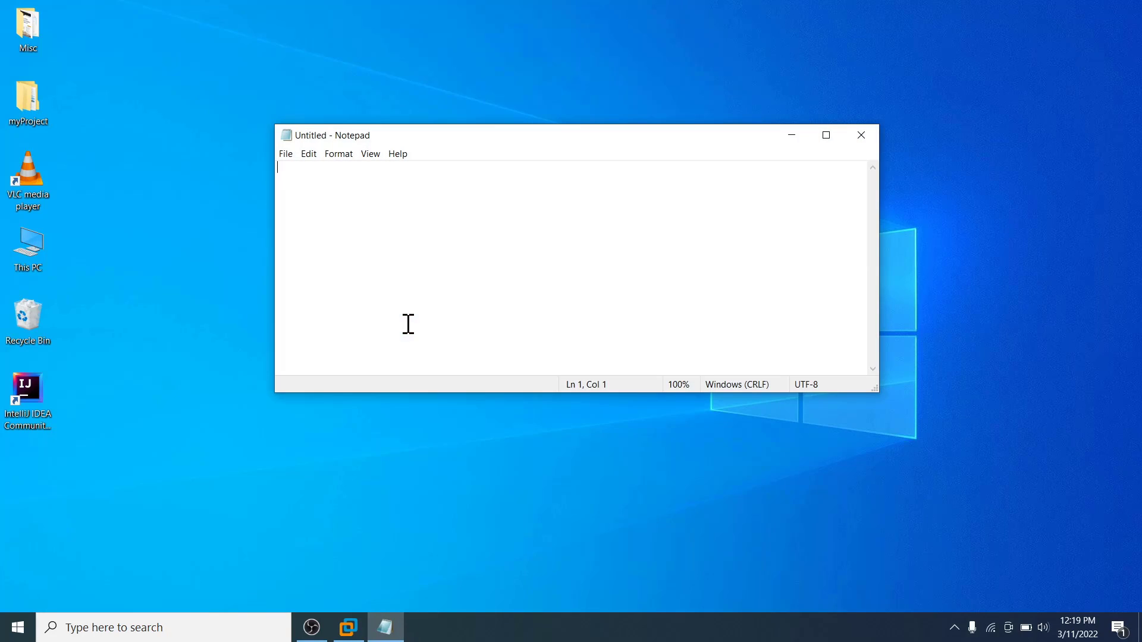
mouse_move(432, 323)
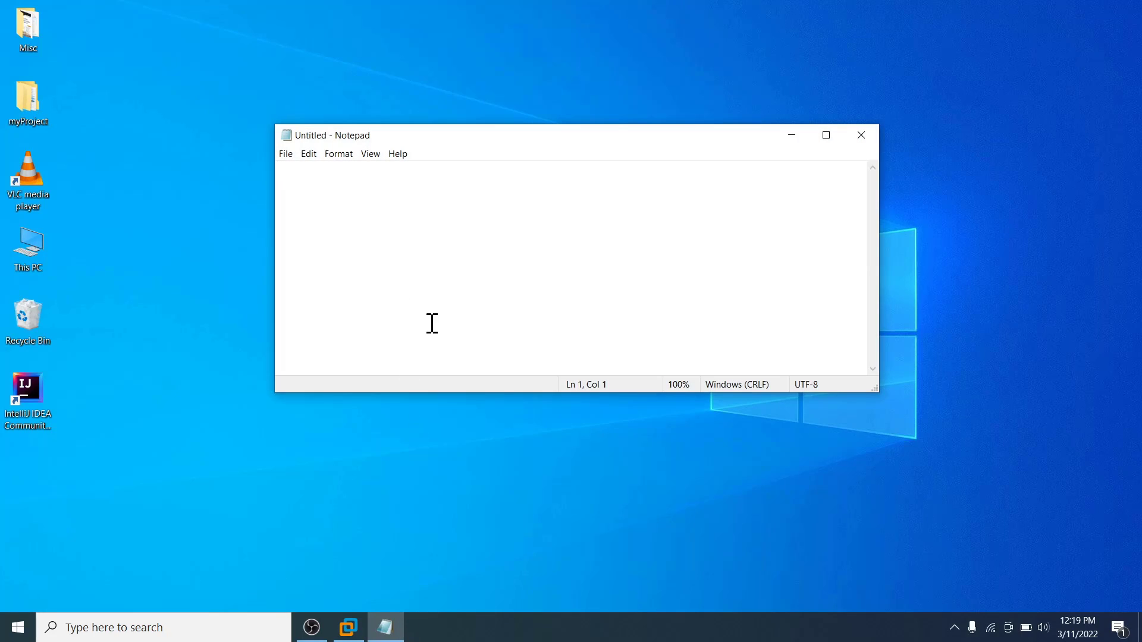
mouse_move(204, 303)
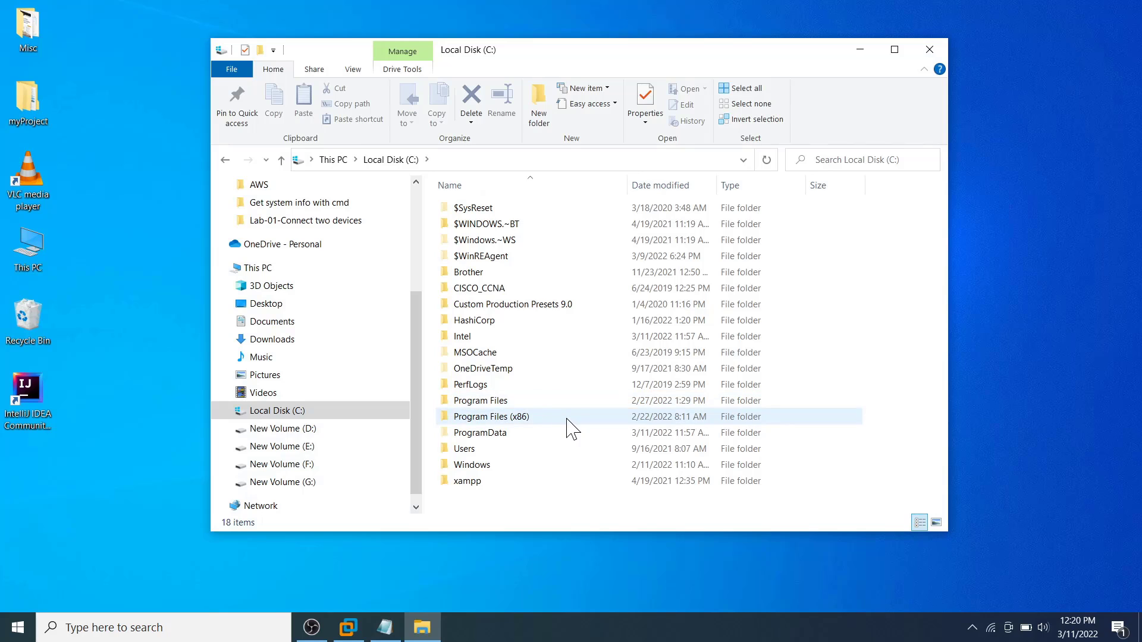
- Browse into C:\Program Files (x86)\VMware\VMware Workstation
double_click(491, 416)
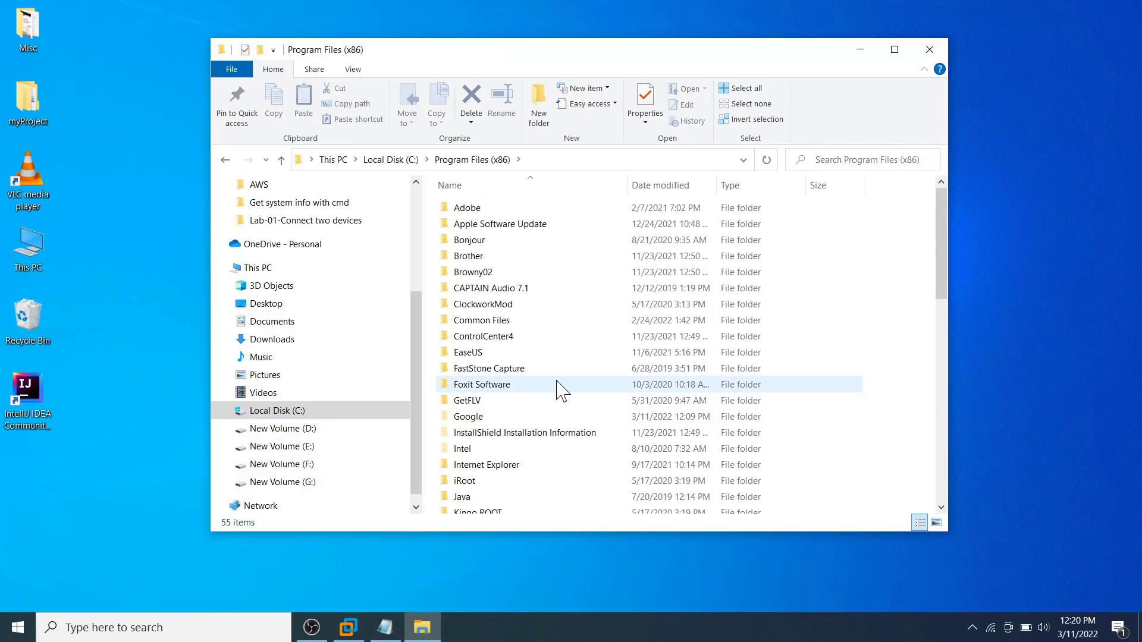
click(473, 313)
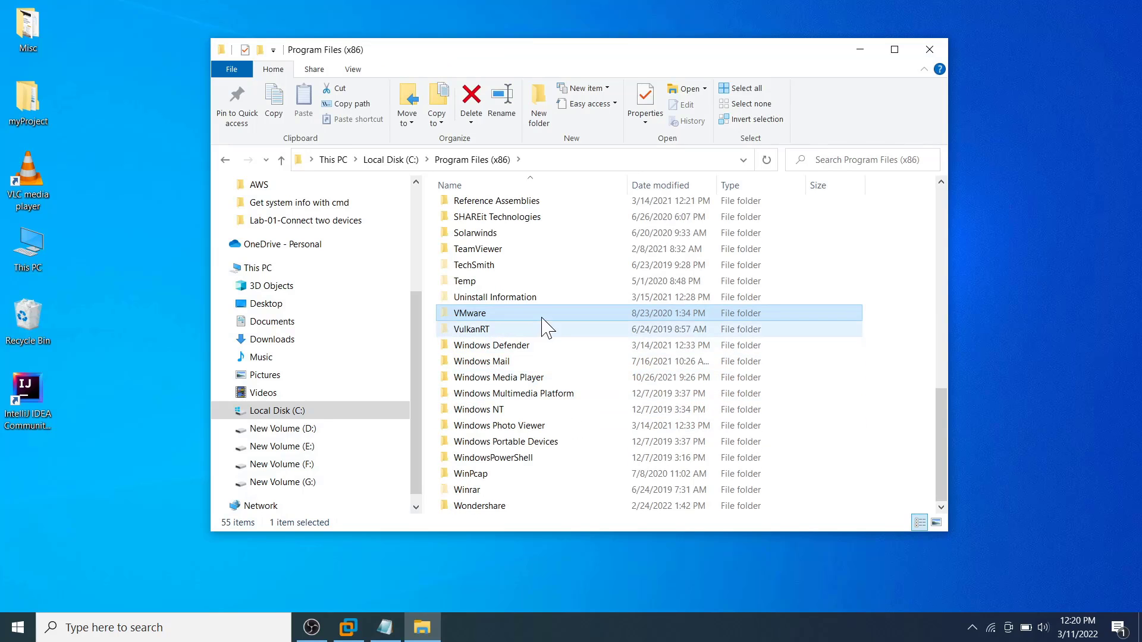
mouse_move(566, 320)
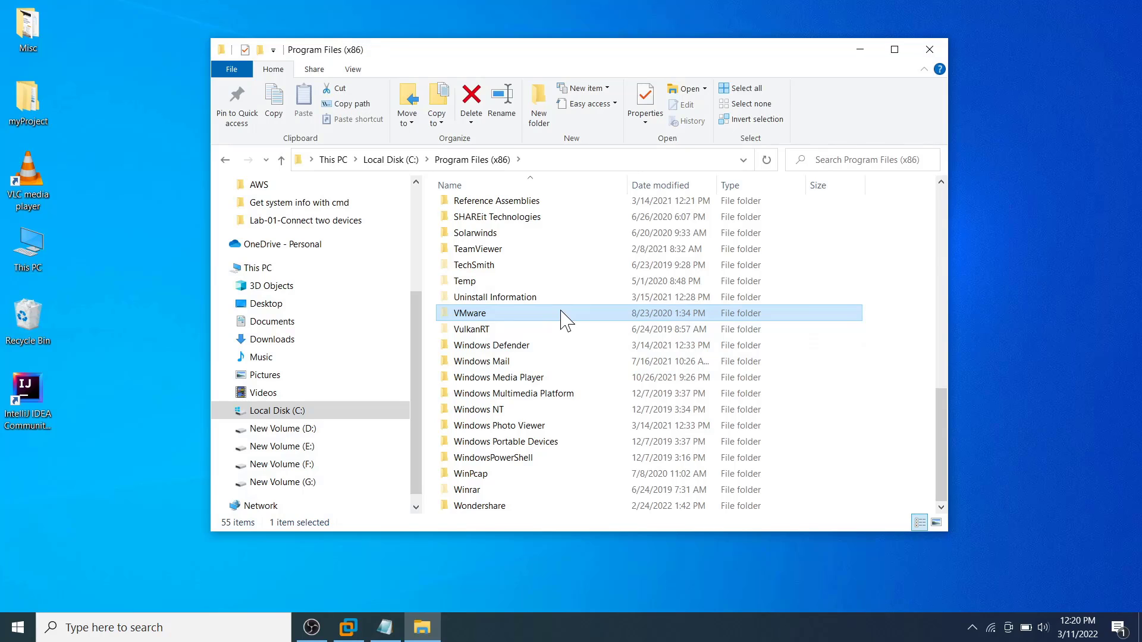
double_click(471, 313)
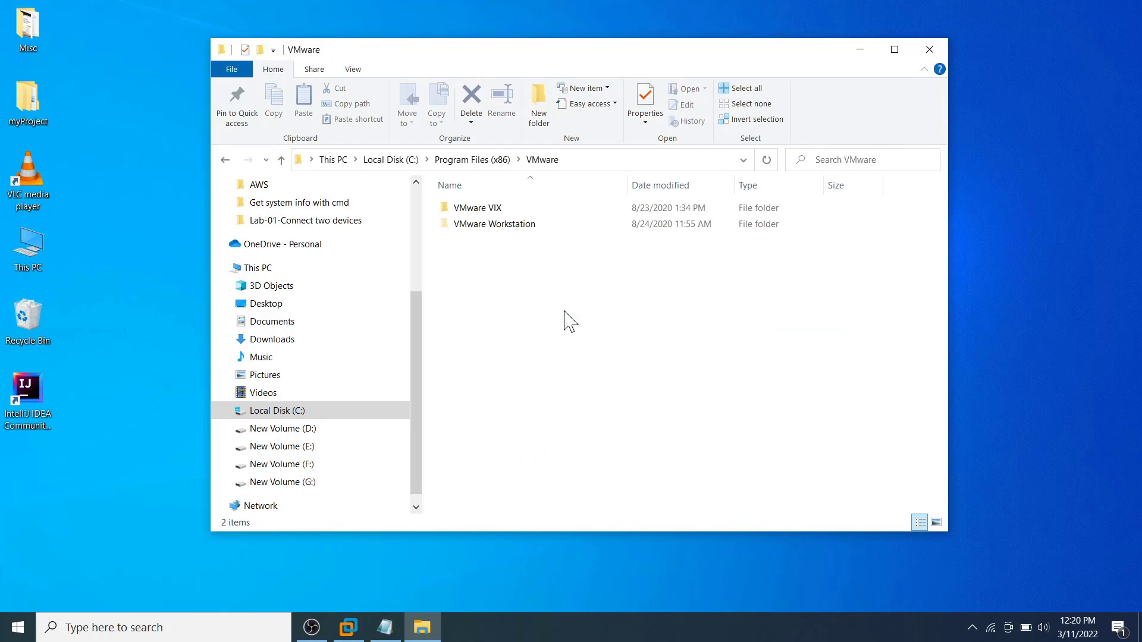
click(496, 223)
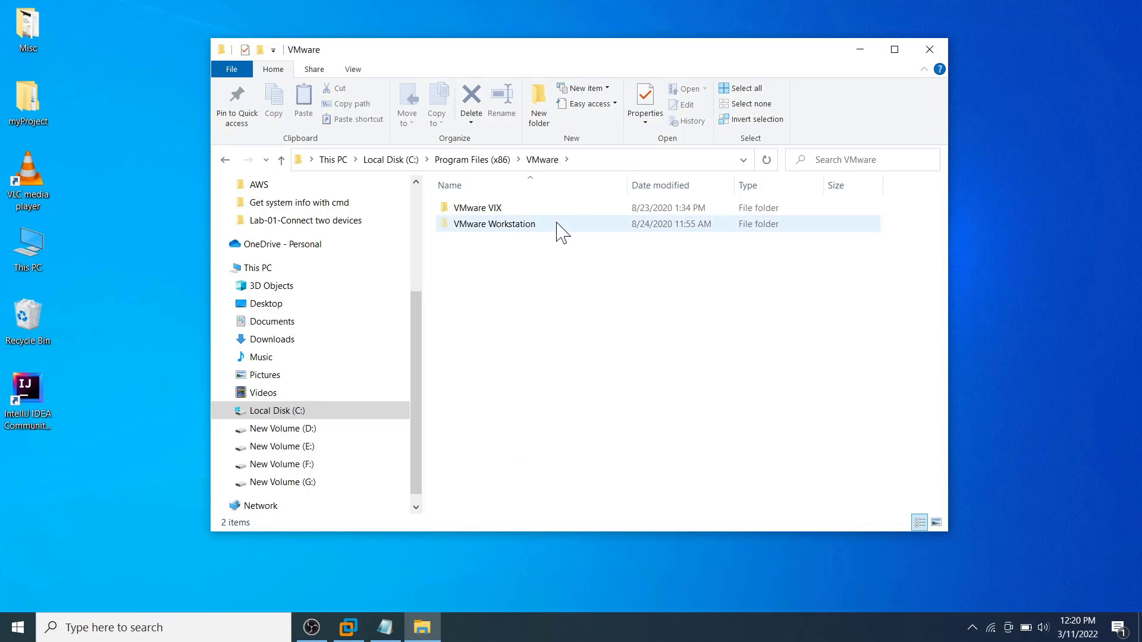
double_click(494, 224)
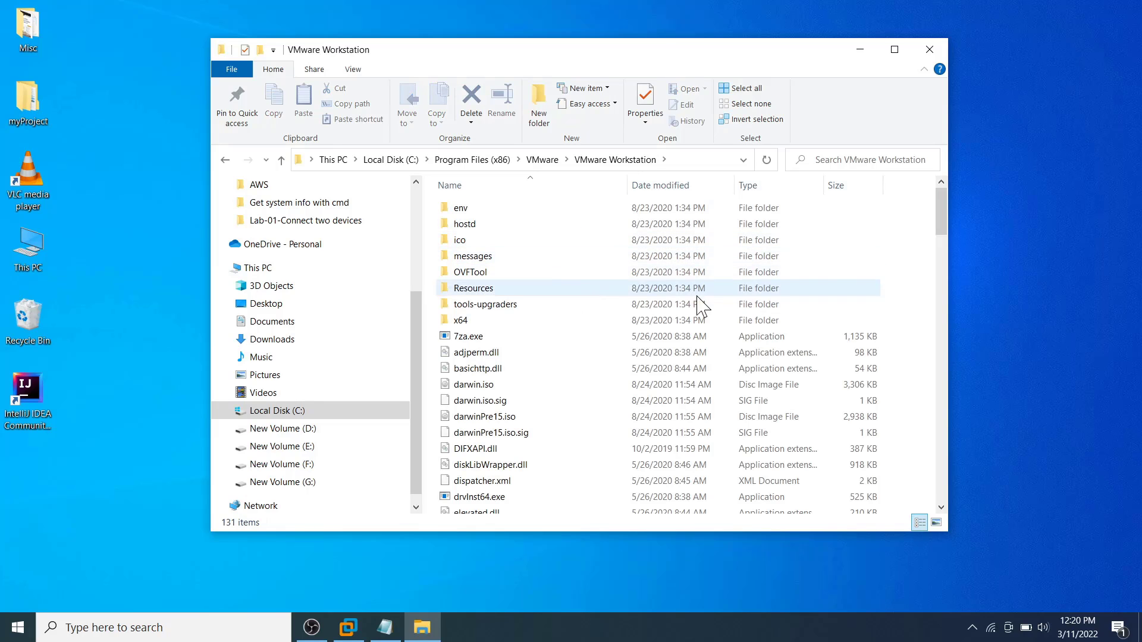
- Locate vmrun.exe and copy the folder's path from the address bar
scroll(down, 3)
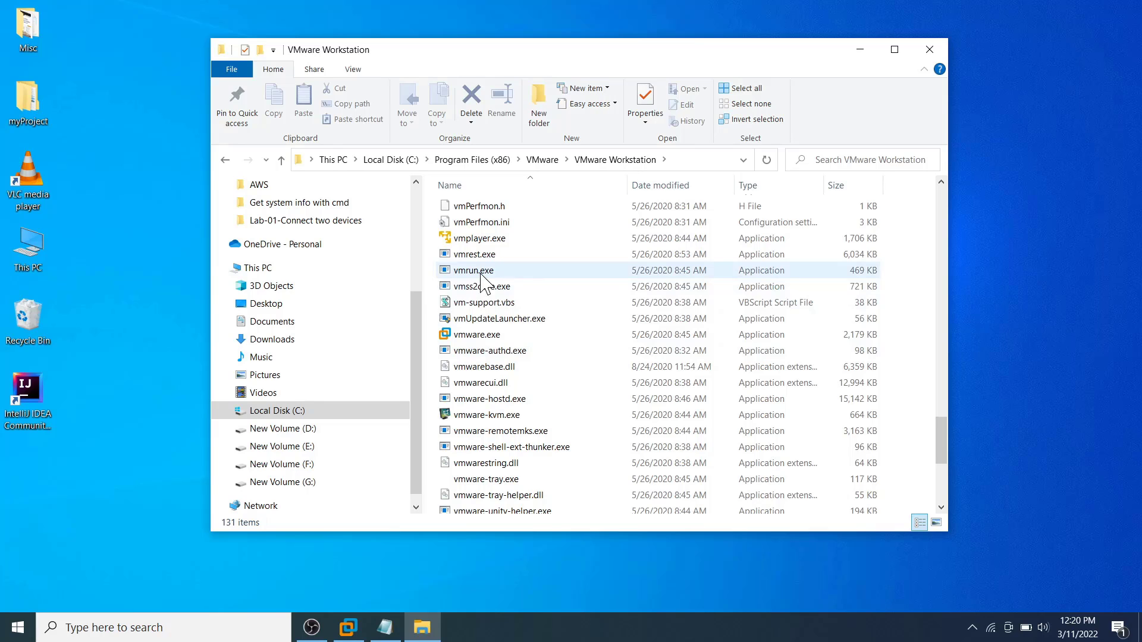
click(472, 270)
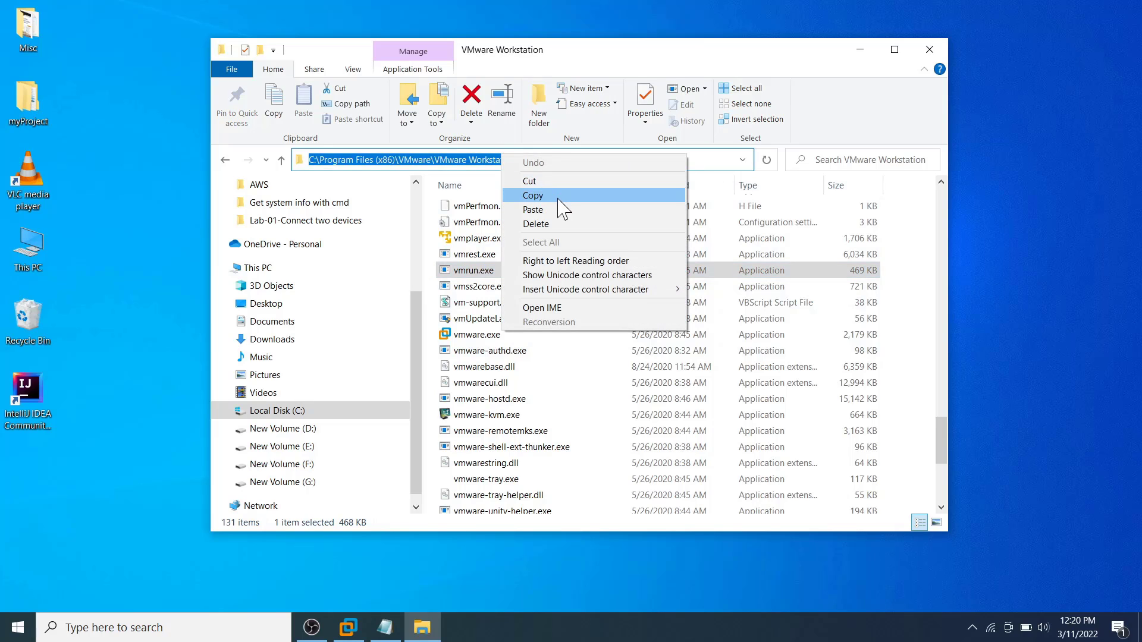
click(386, 627)
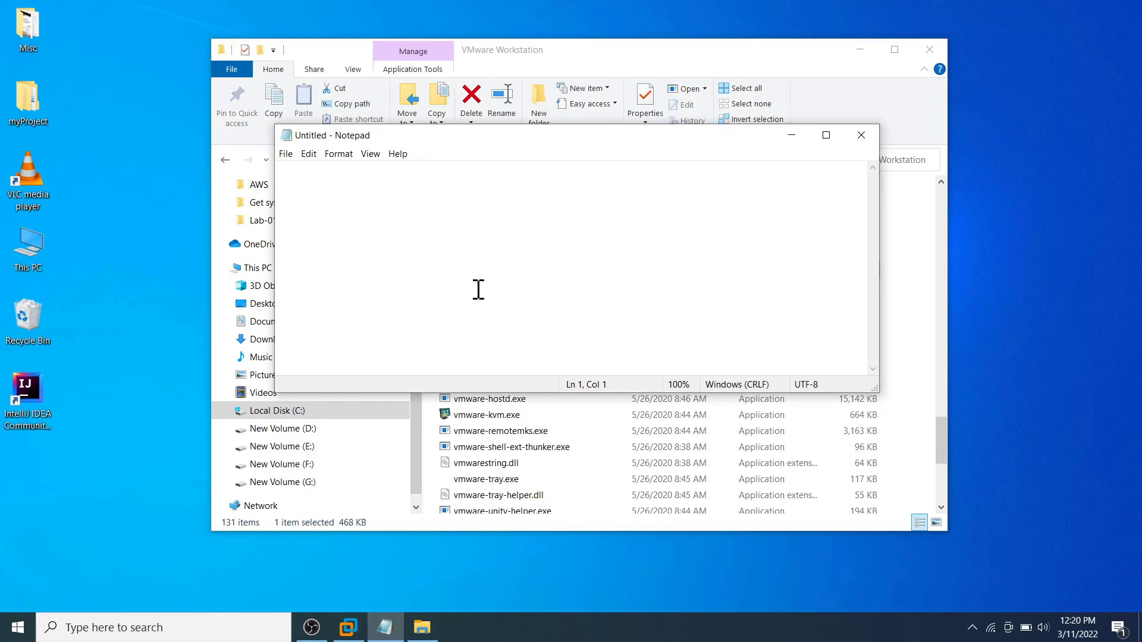
- Write the quoted vmrun.exe full path followed by start "" in Notepad
text(C:\Program Files (x86)\VMware\VMware Workstation\)
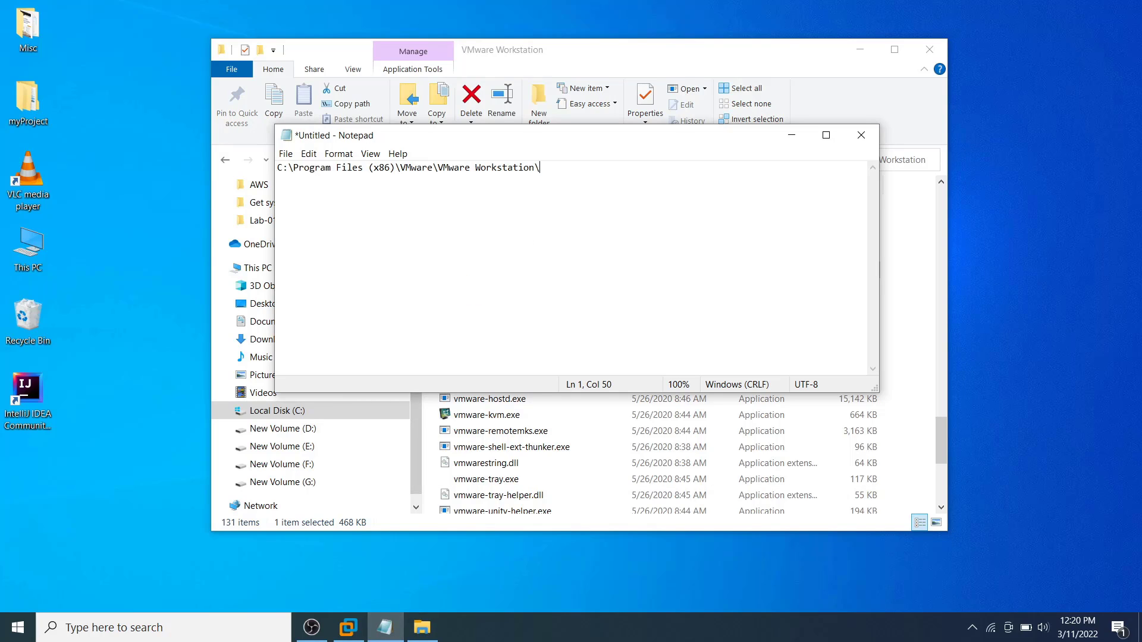
text(vmrun.exe)
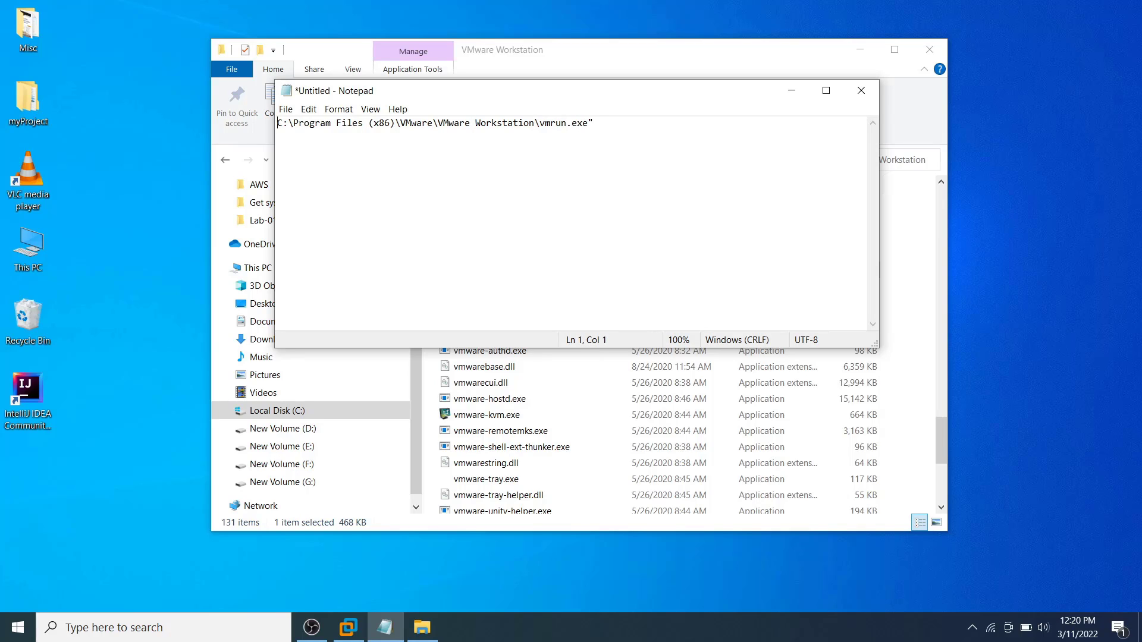
text(")
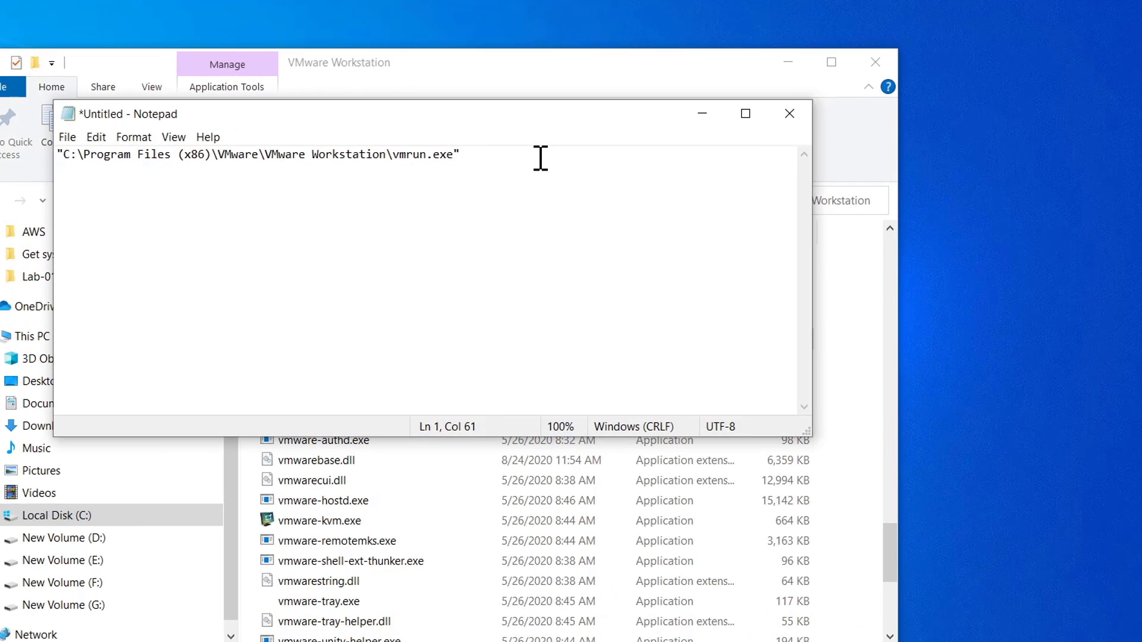
text(start "")
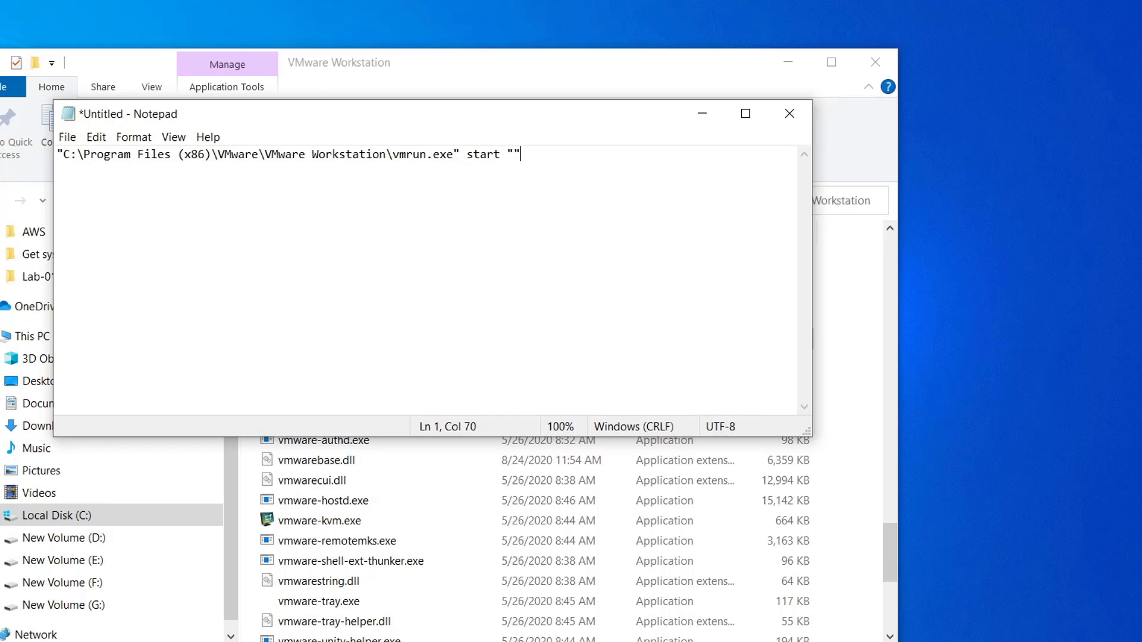
mouse_move(457, 99)
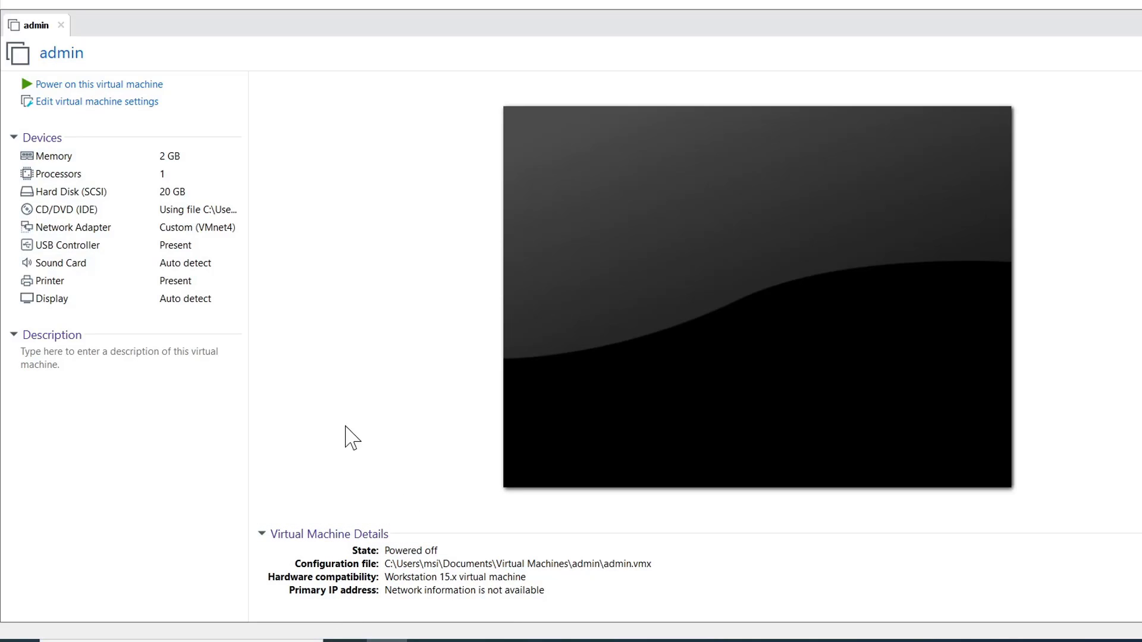
mouse_move(91, 101)
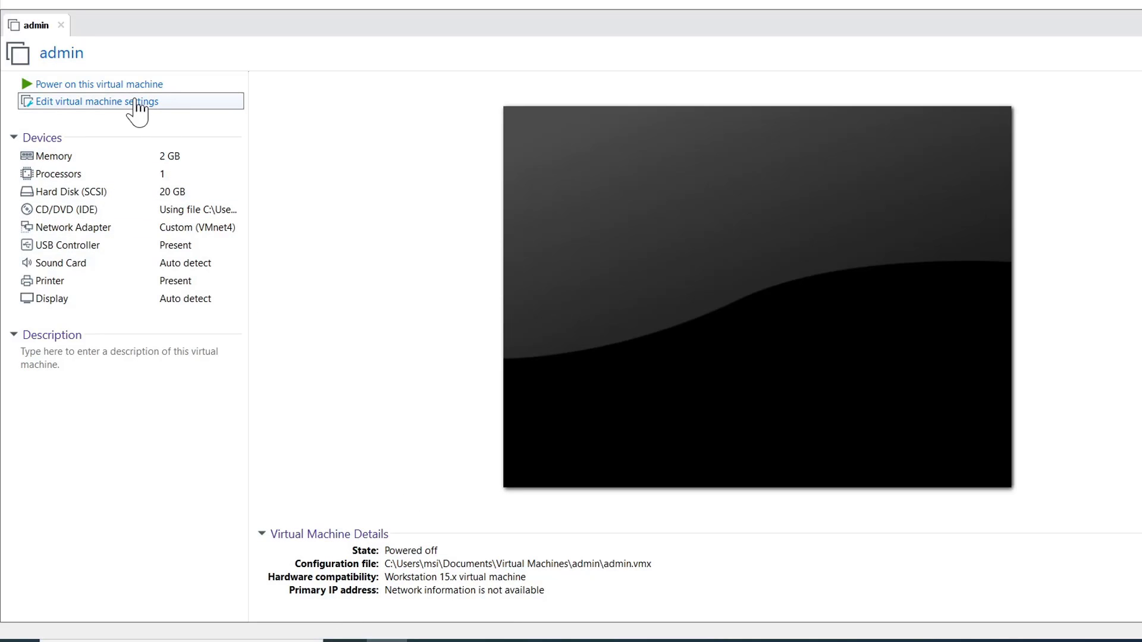
- Copy the admin VM's working directory from its Options settings into the command, adding a backslash
click(95, 101)
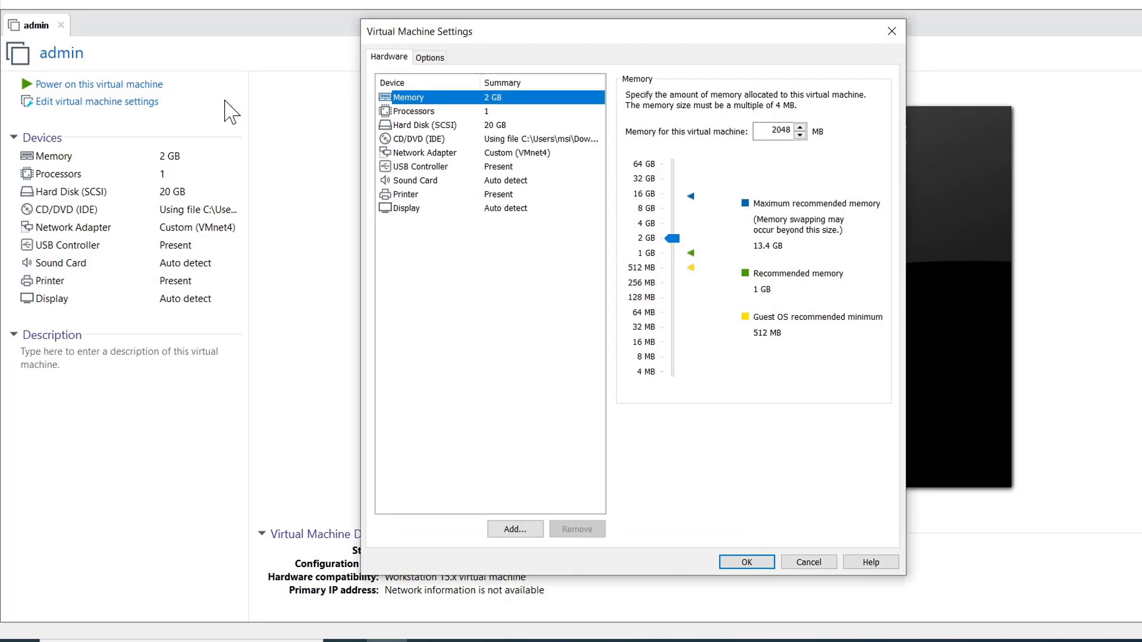
mouse_move(461, 64)
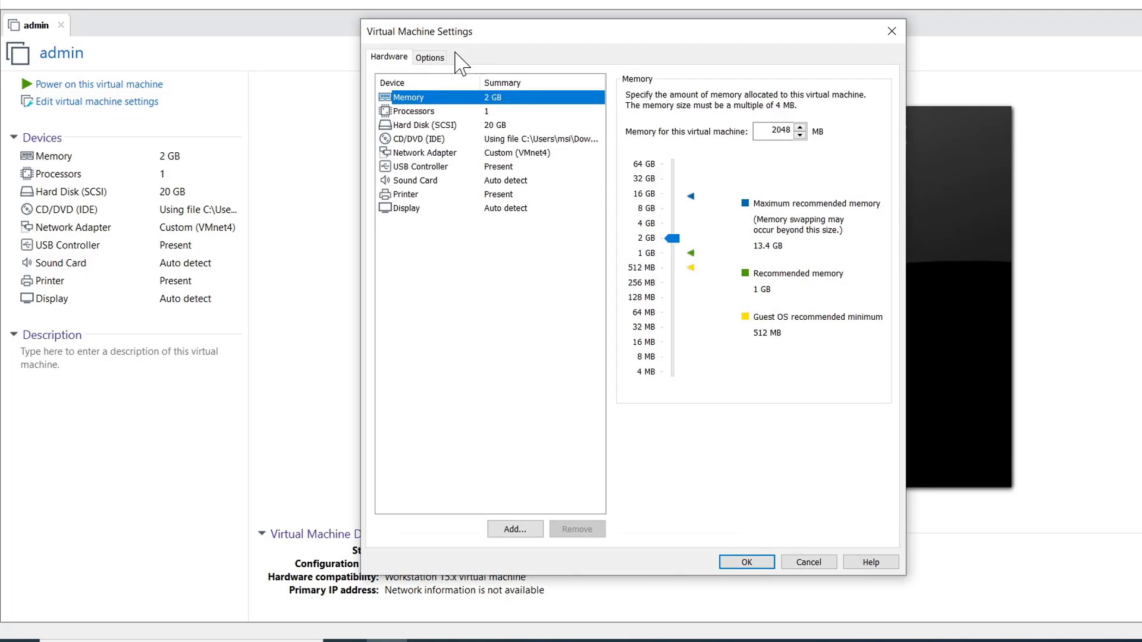
click(430, 57)
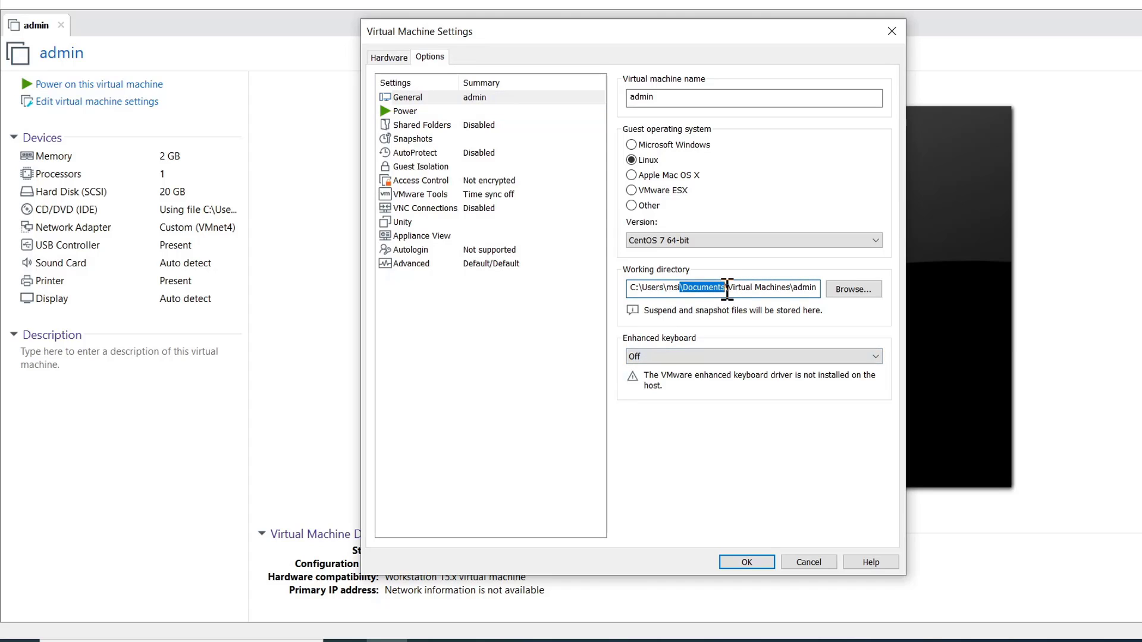
right_click(728, 288)
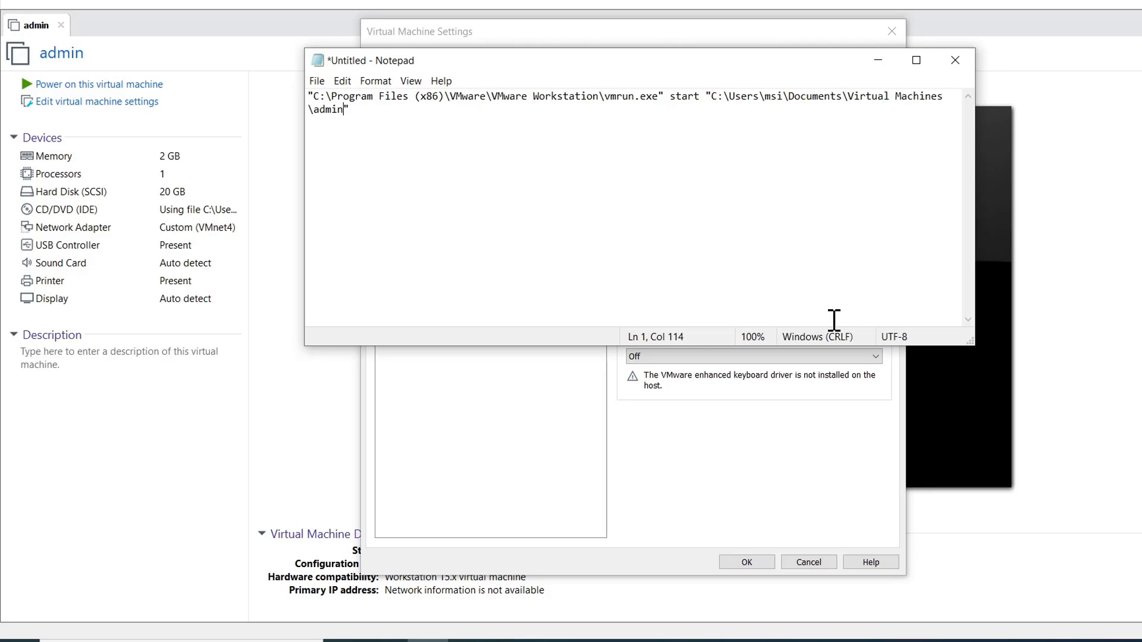
text(\)
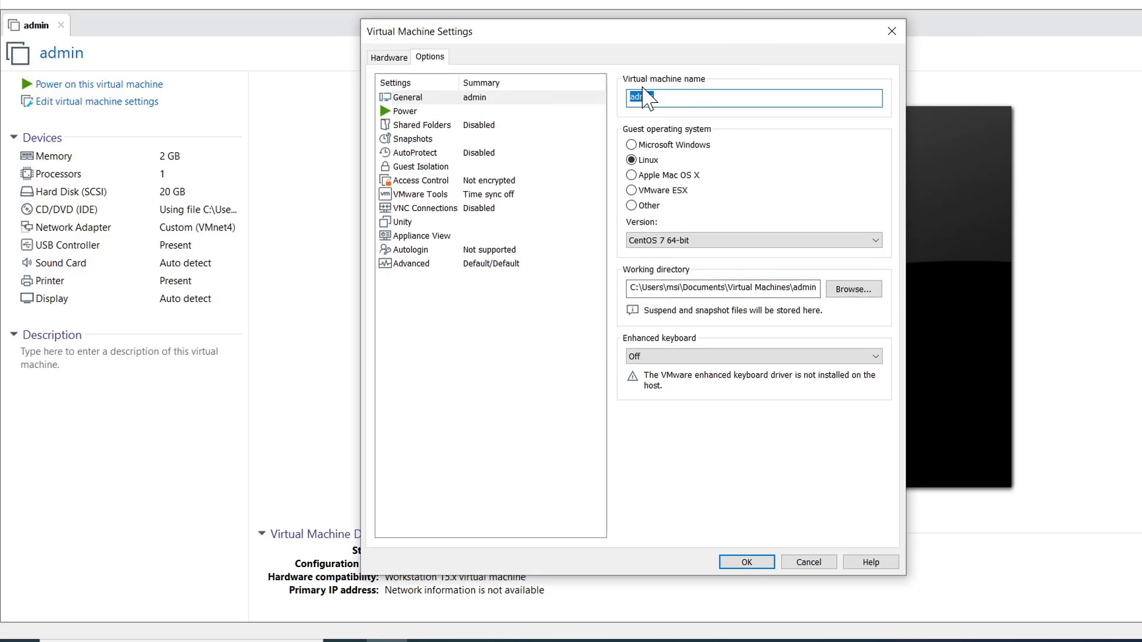
- Copy the VM name so the command continues with admin\admin.v
right_click(637, 97)
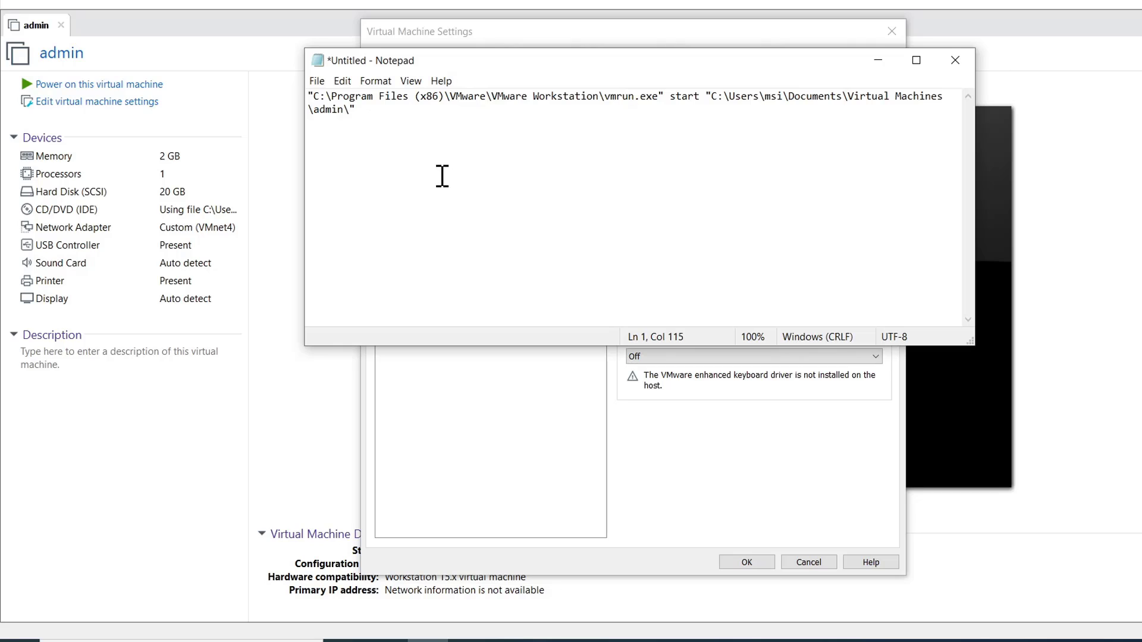
text(admin)
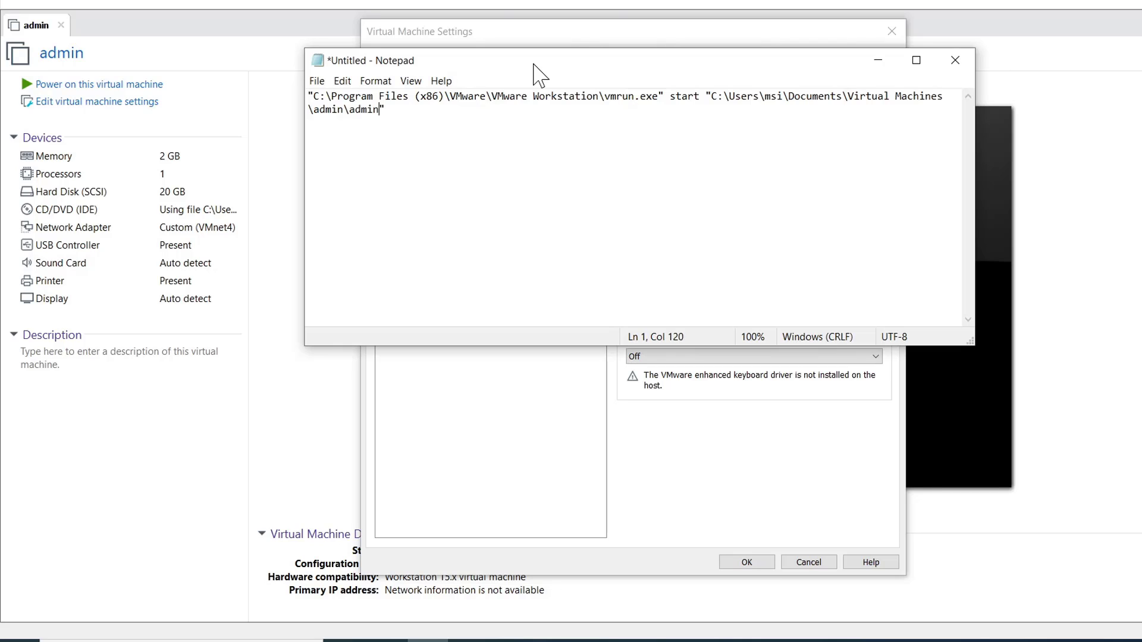
text(.v)
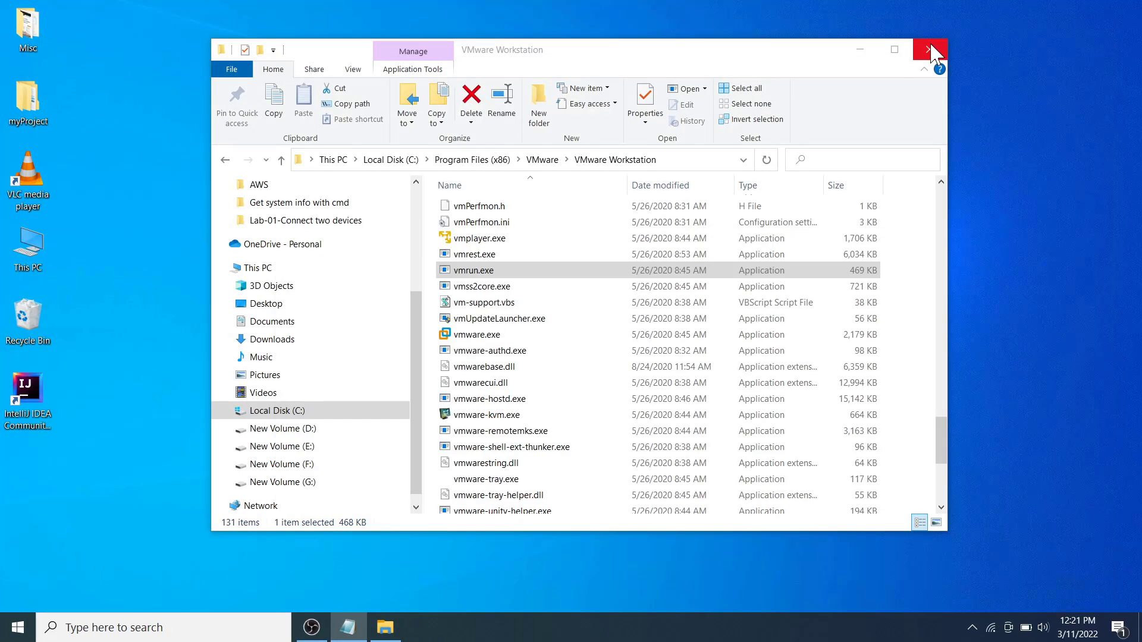
- Close the VMware Workstation folder and begin Save As for the finished command
click(930, 50)
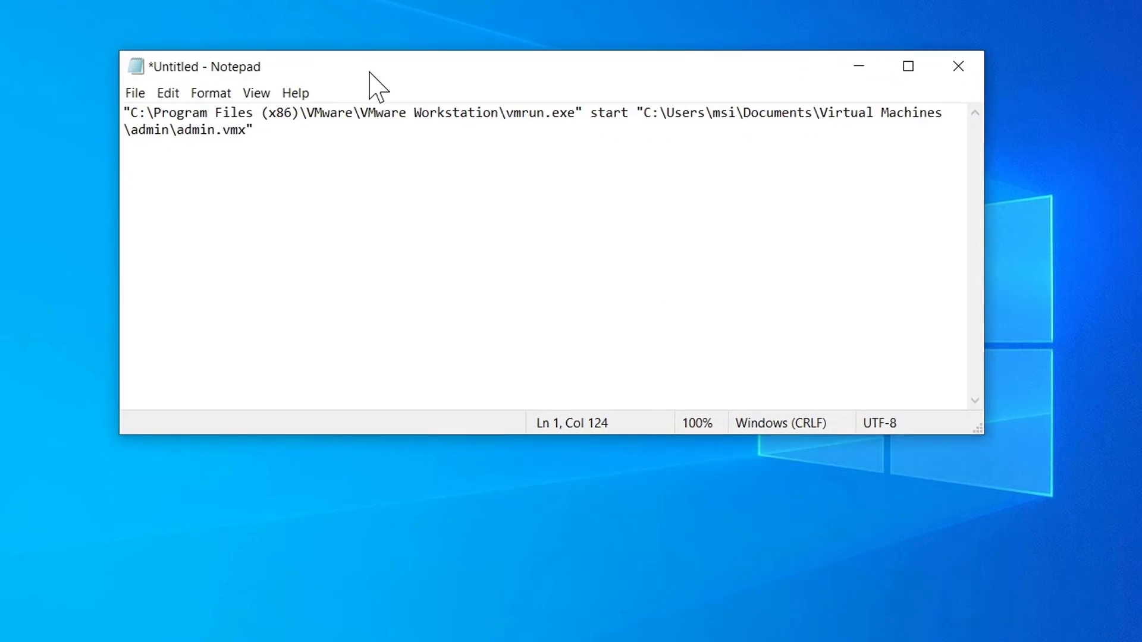
click(134, 93)
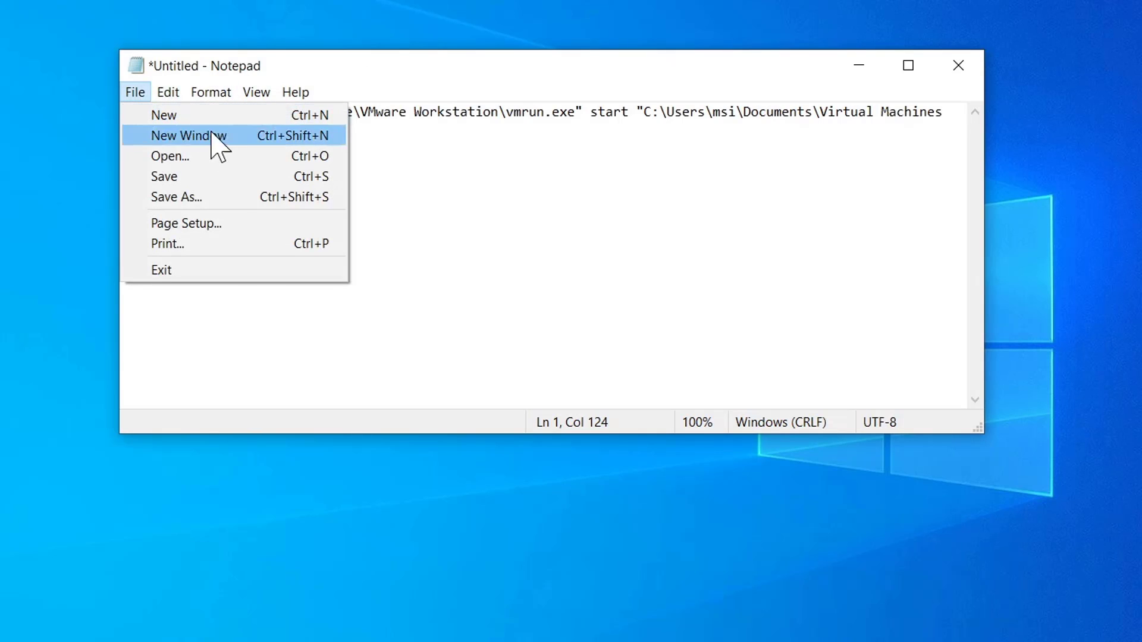
click(176, 196)
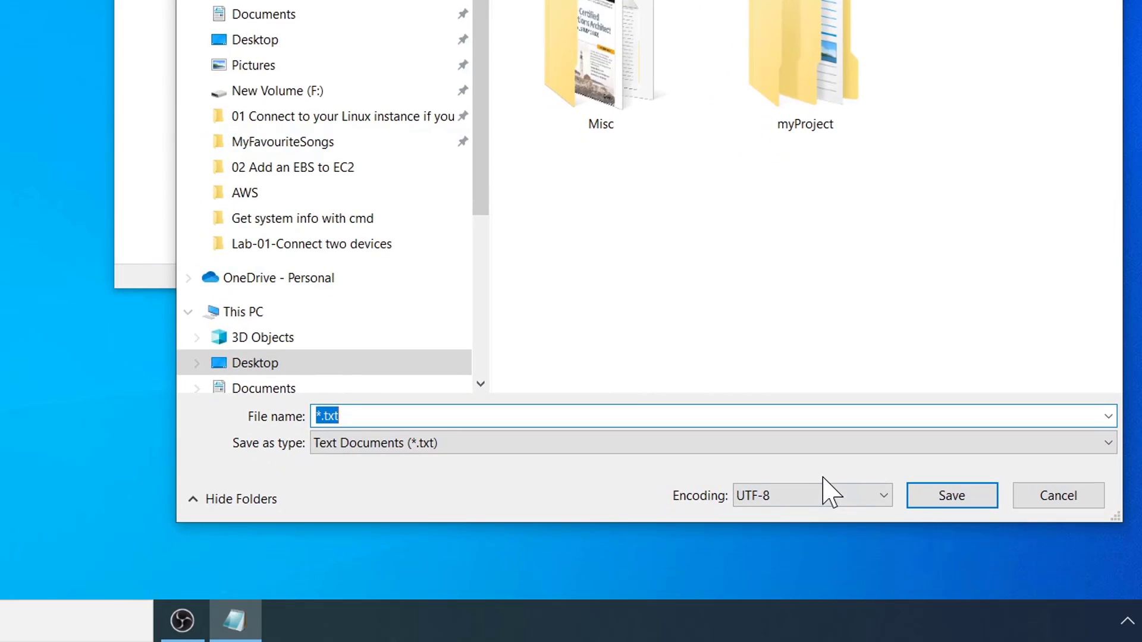
- Save the file on the Desktop as vmrun.cmd with type All Files, then close Notepad
text(vmrun.)
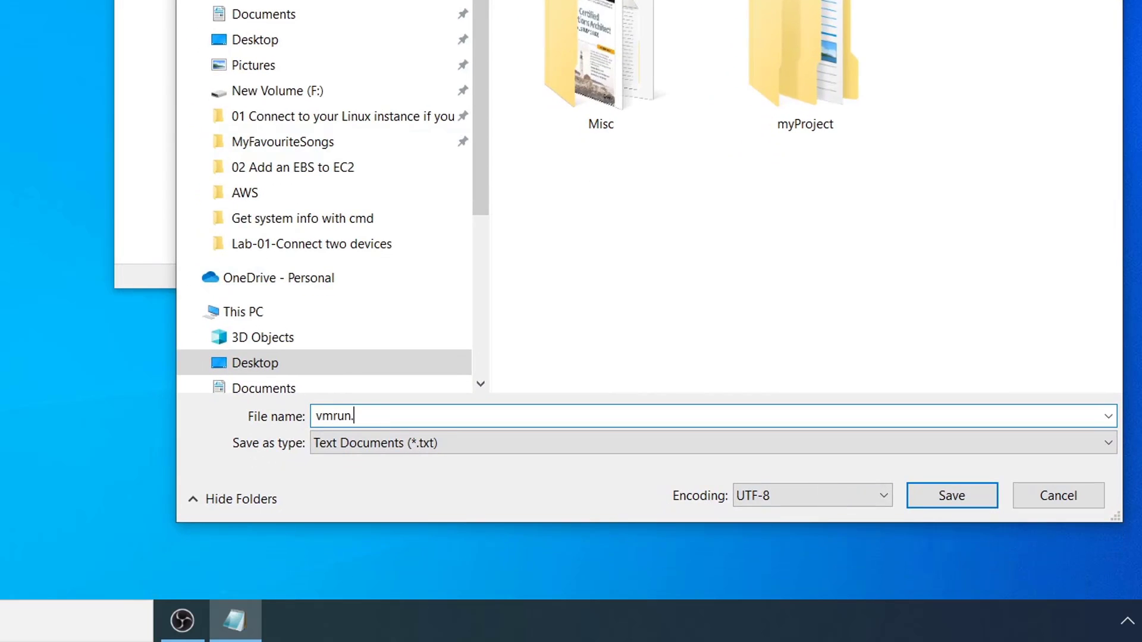
text(cmd)
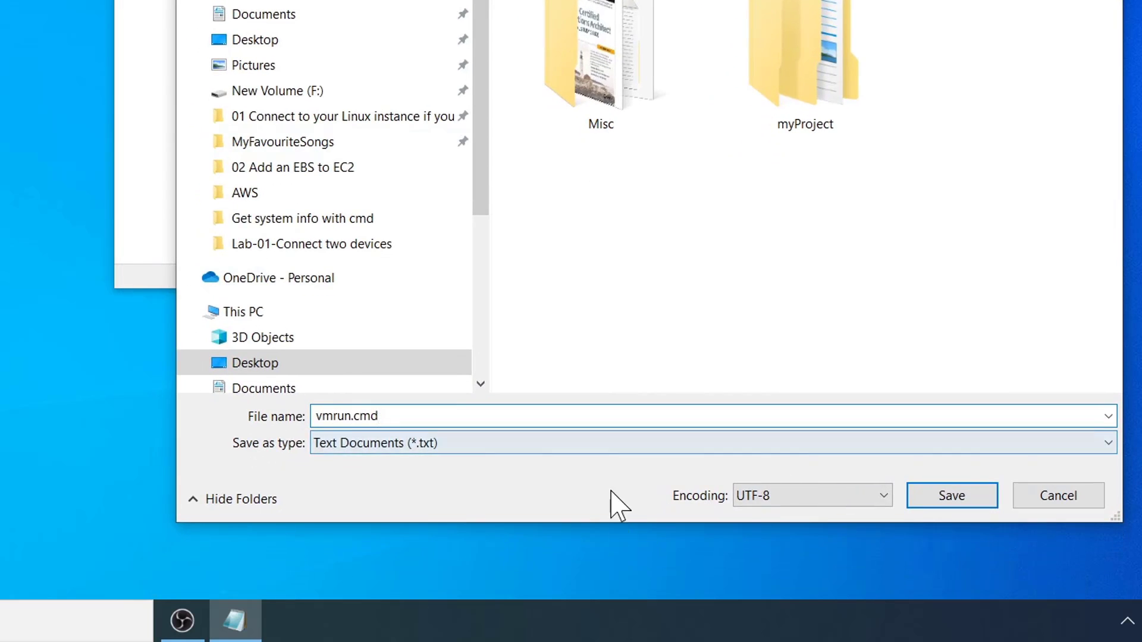
click(710, 443)
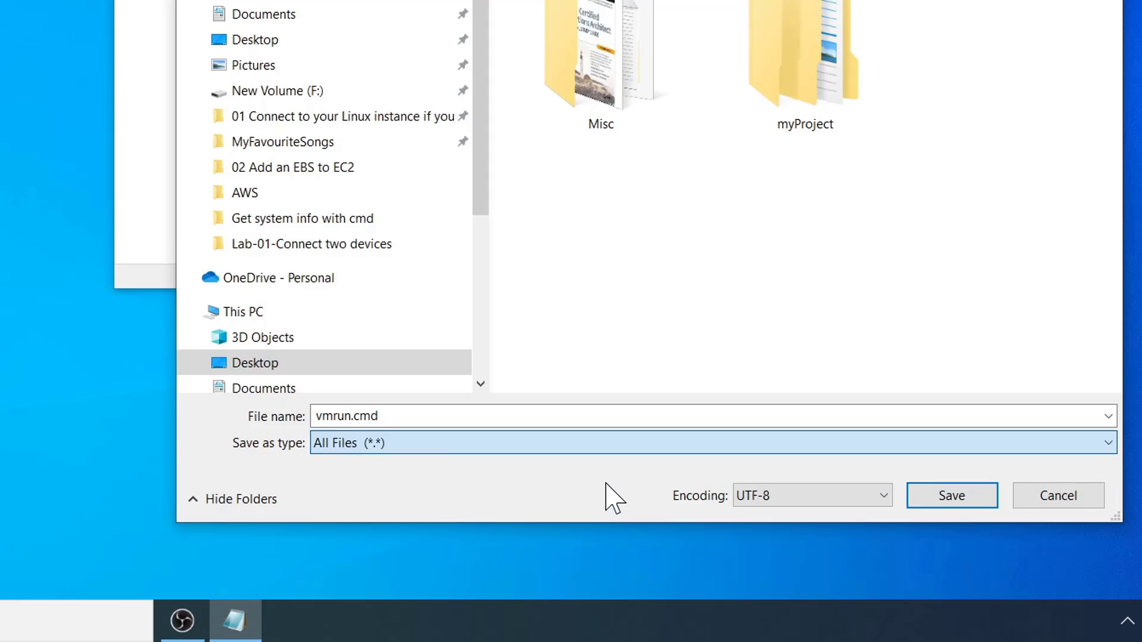
mouse_move(521, 360)
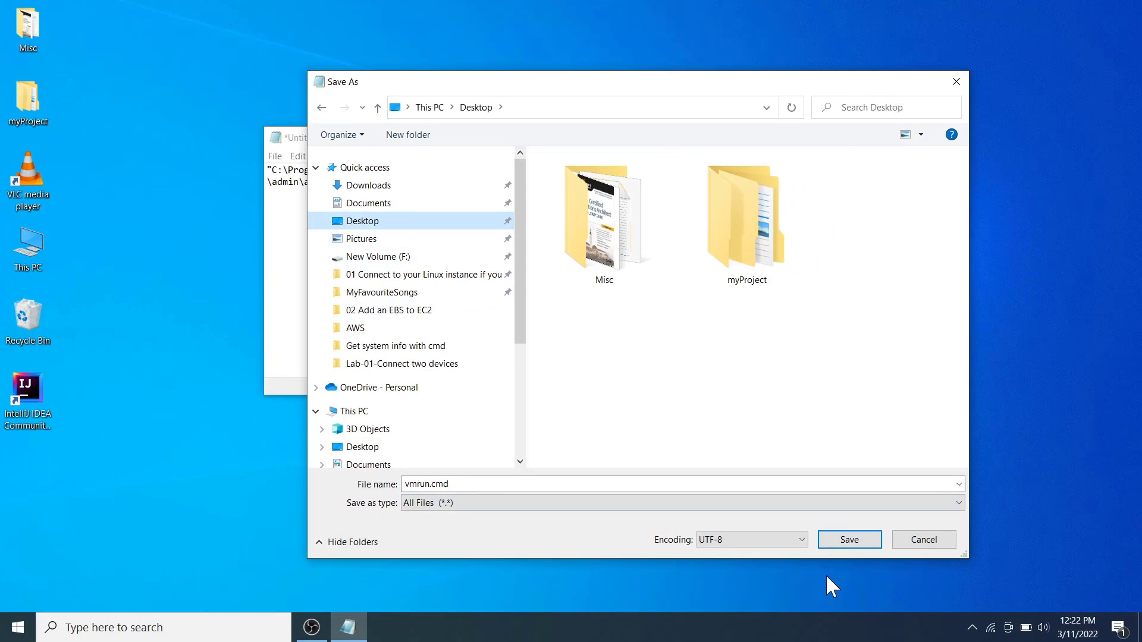
click(848, 540)
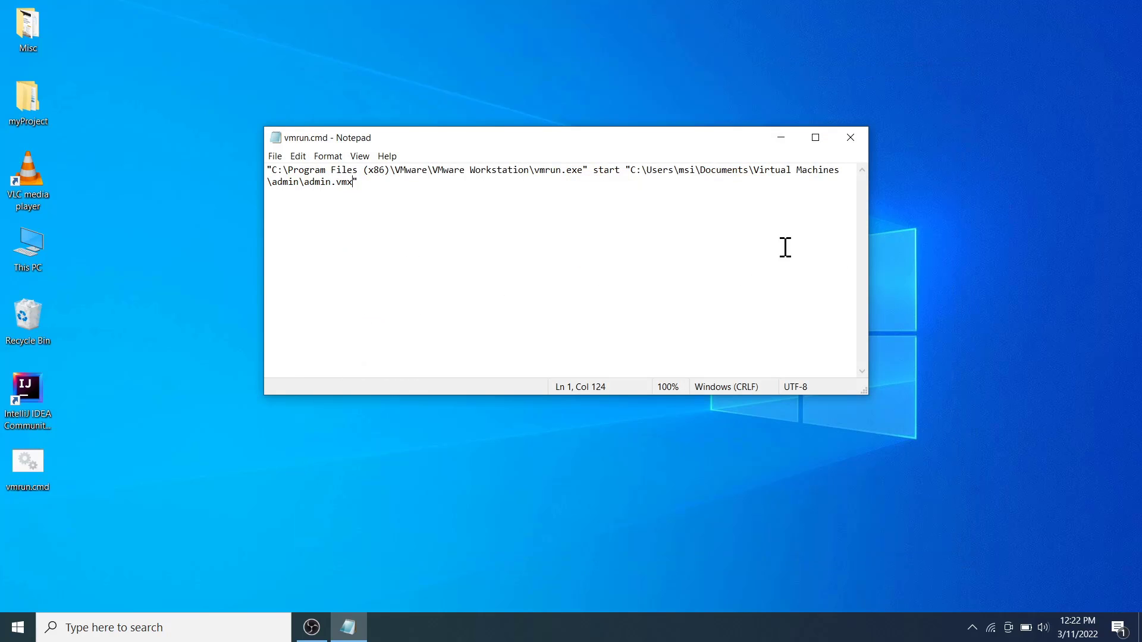
click(849, 137)
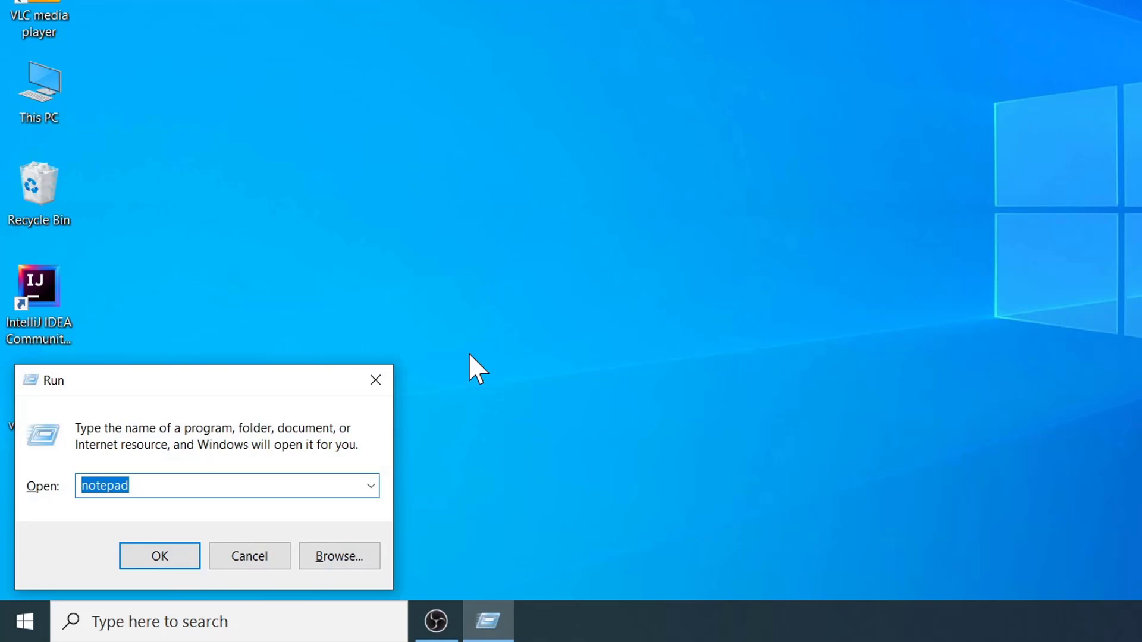
- Open the user's Startup folder via shell:startup in the Run dialog
text(shell:)
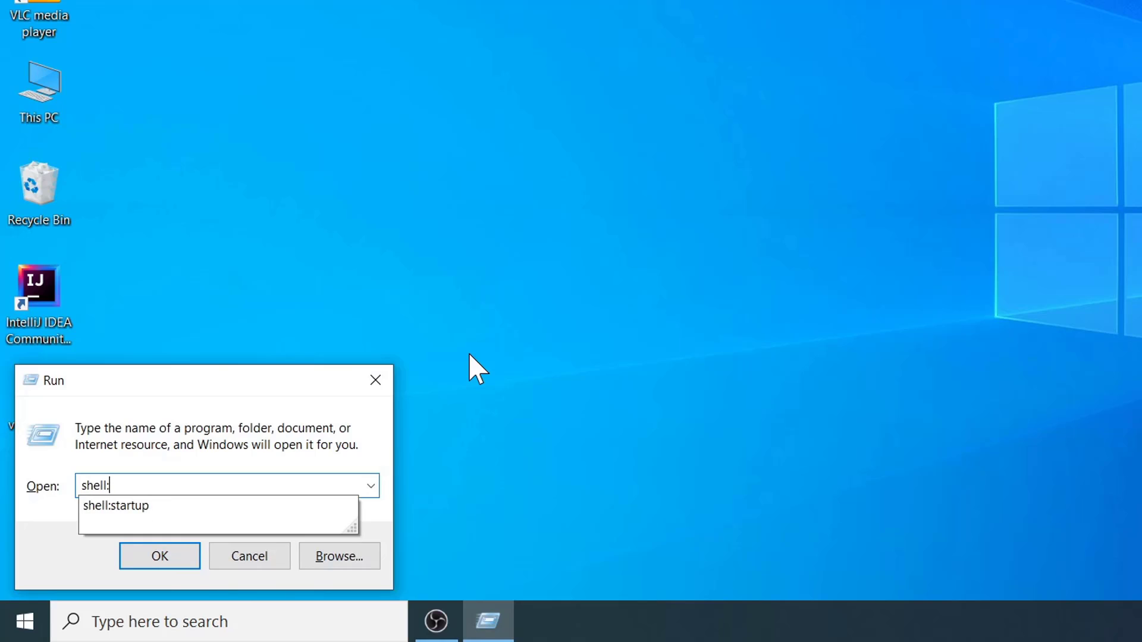
click(115, 505)
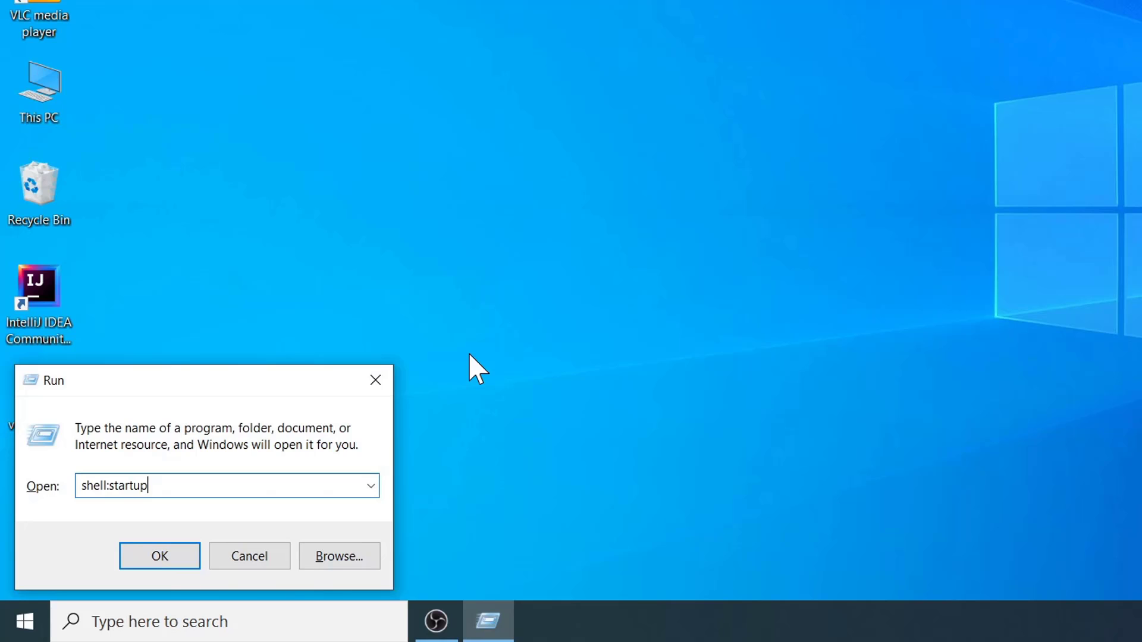
click(158, 556)
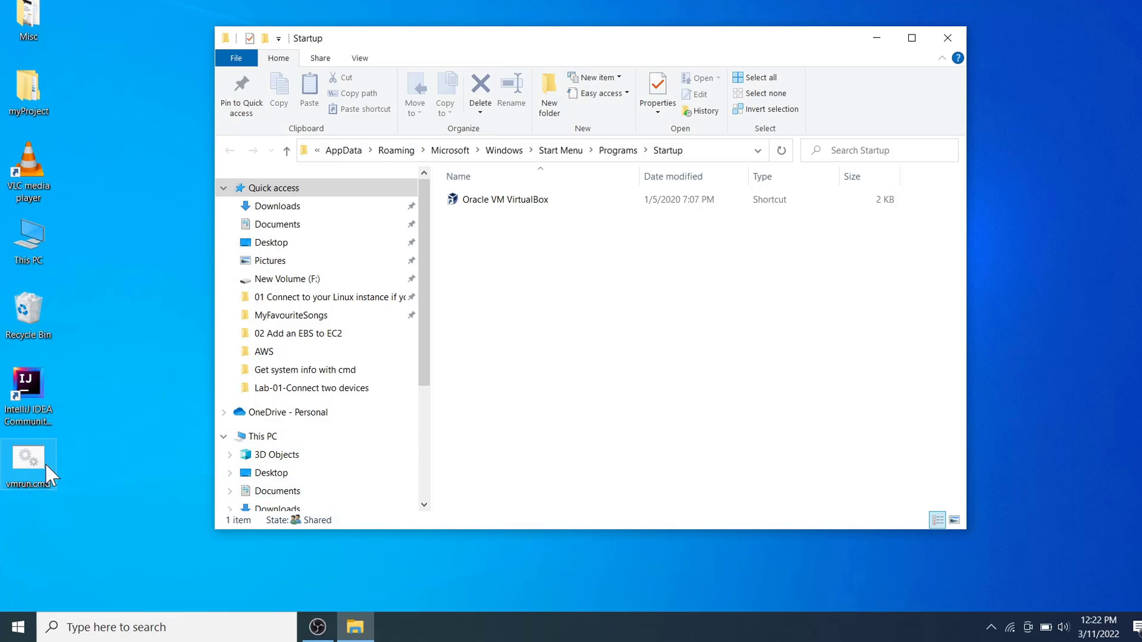
- Cut vmrun.cmd from the Desktop, paste it into the Startup folder, and close the folder
right_click(28, 459)
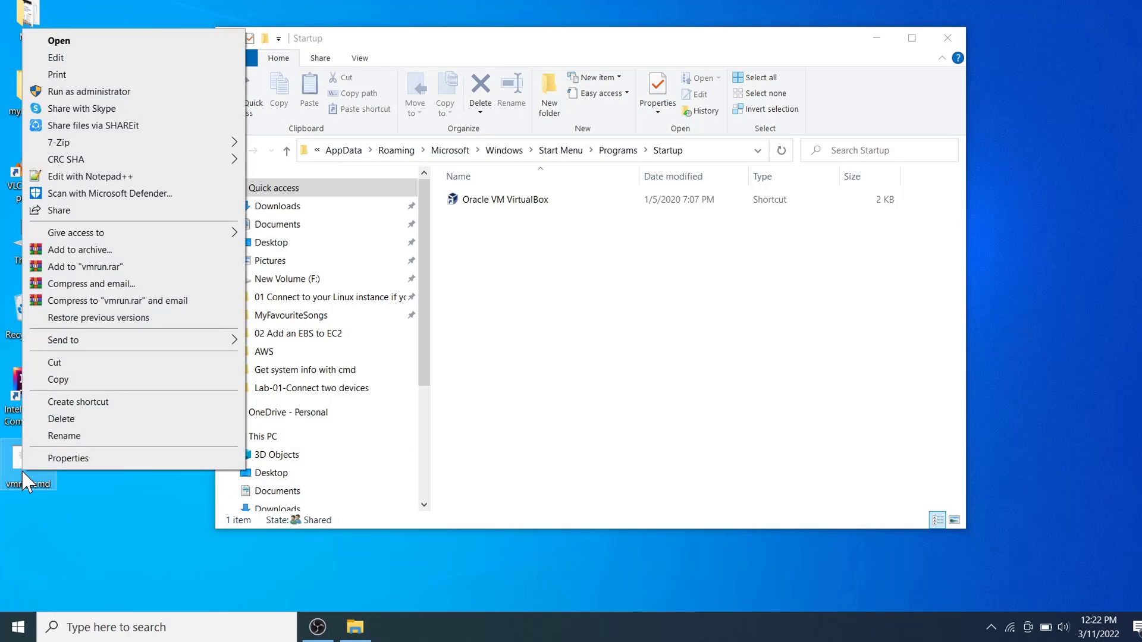
click(597, 306)
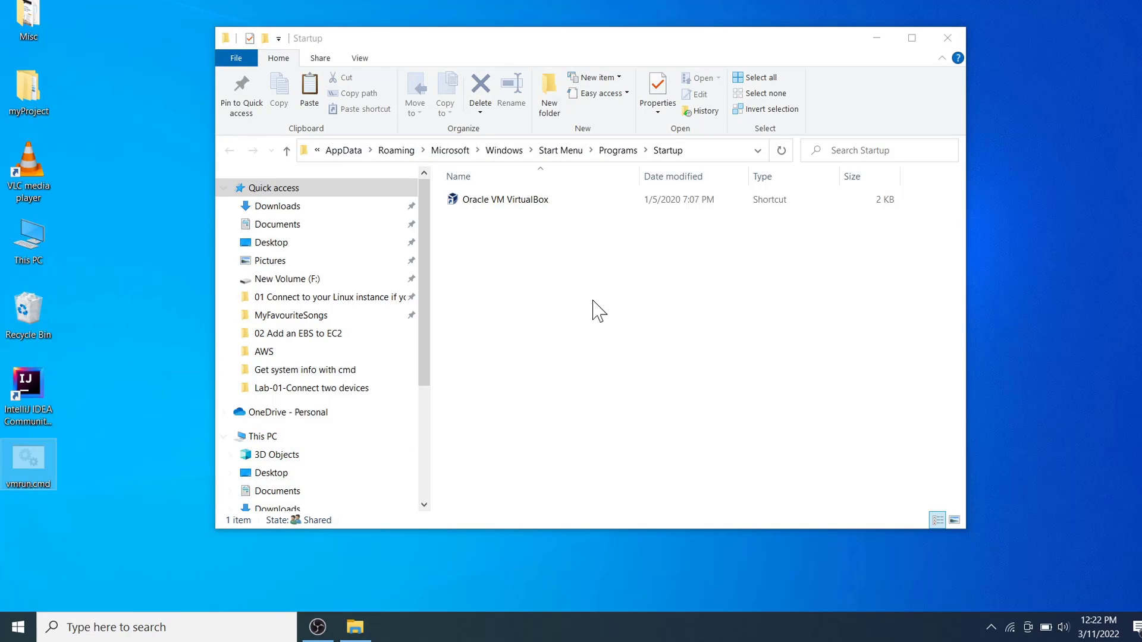
right_click(597, 306)
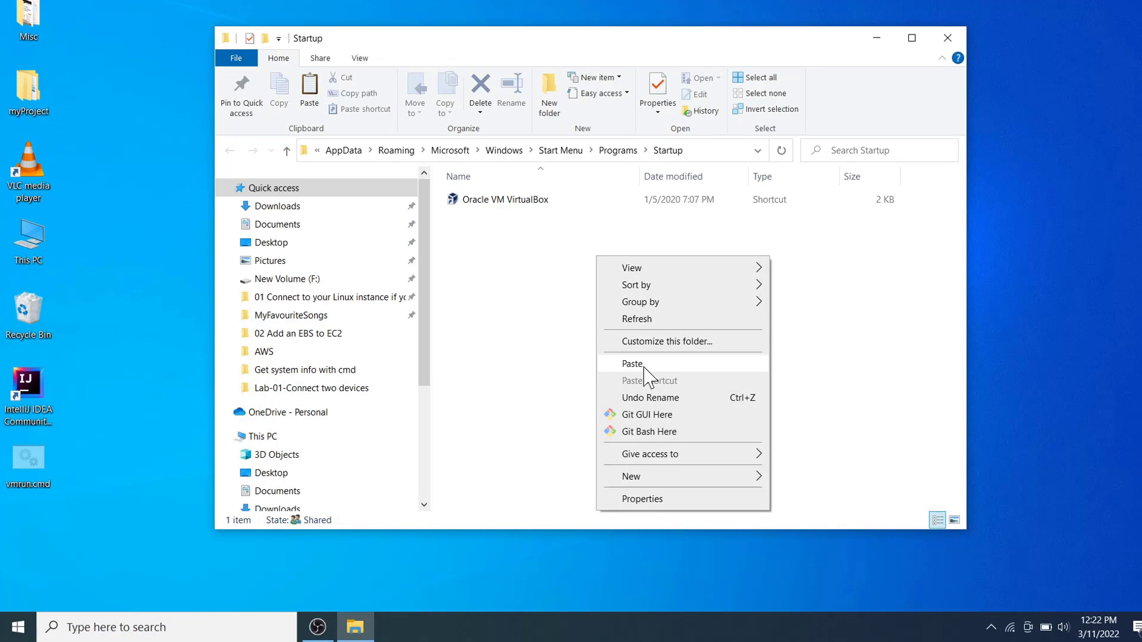
click(633, 365)
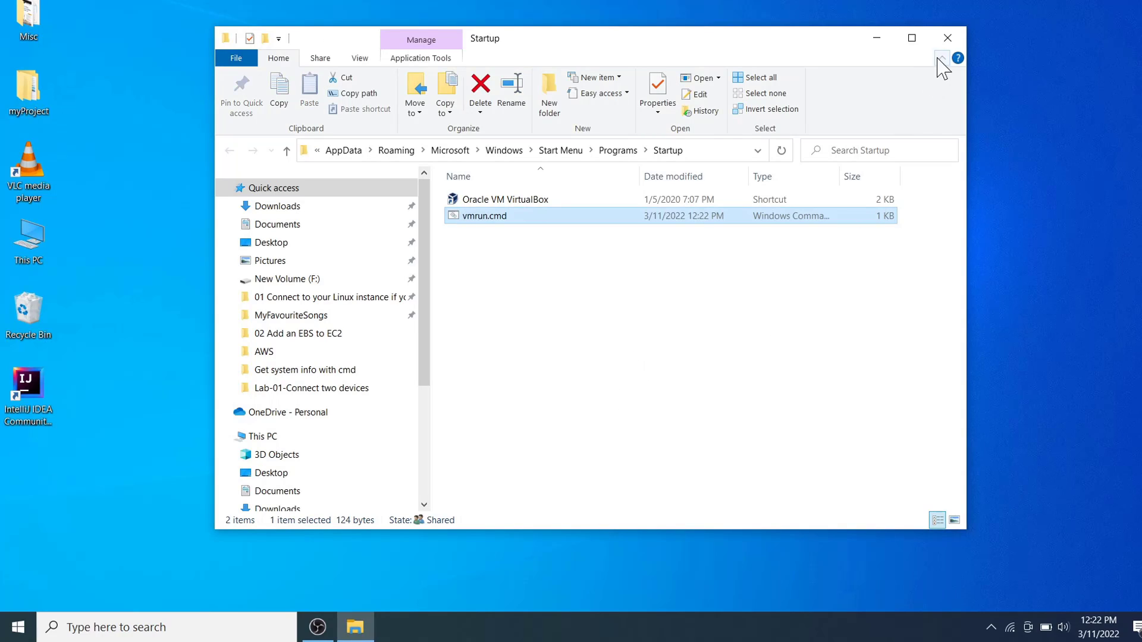
click(946, 37)
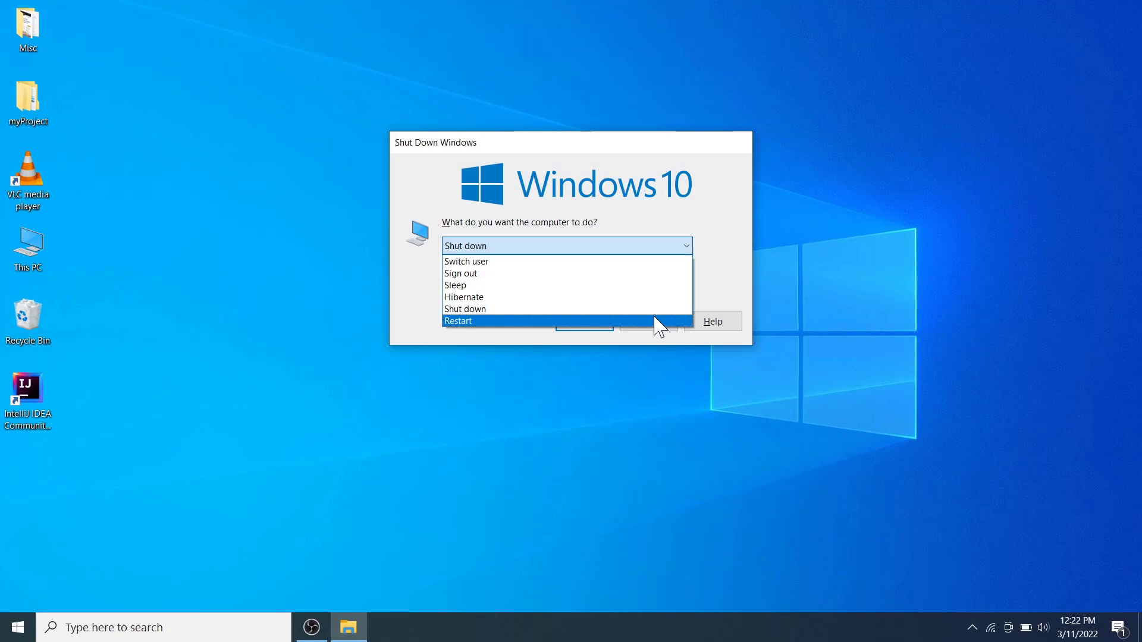
- Choose Restart in the Shut Down Windows dialog
click(457, 320)
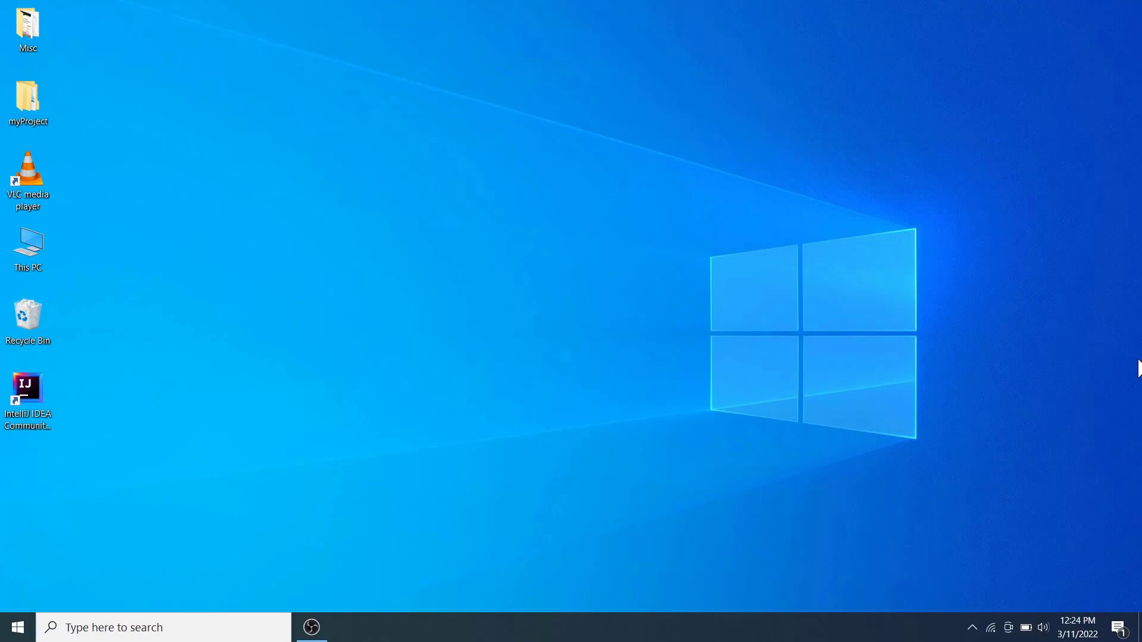
mouse_move(783, 298)
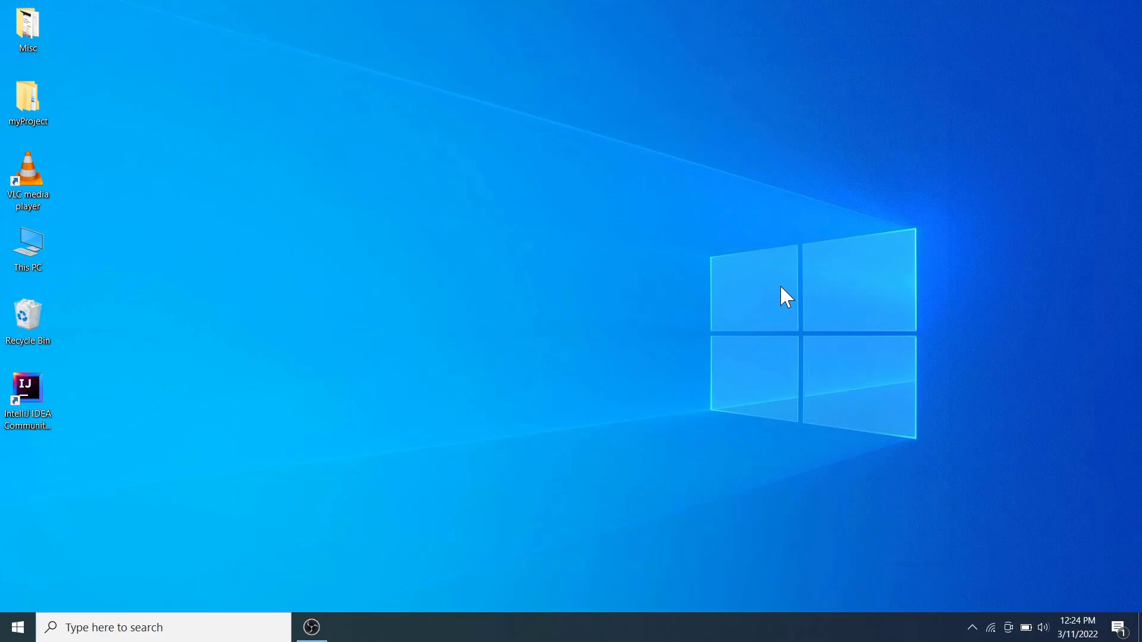